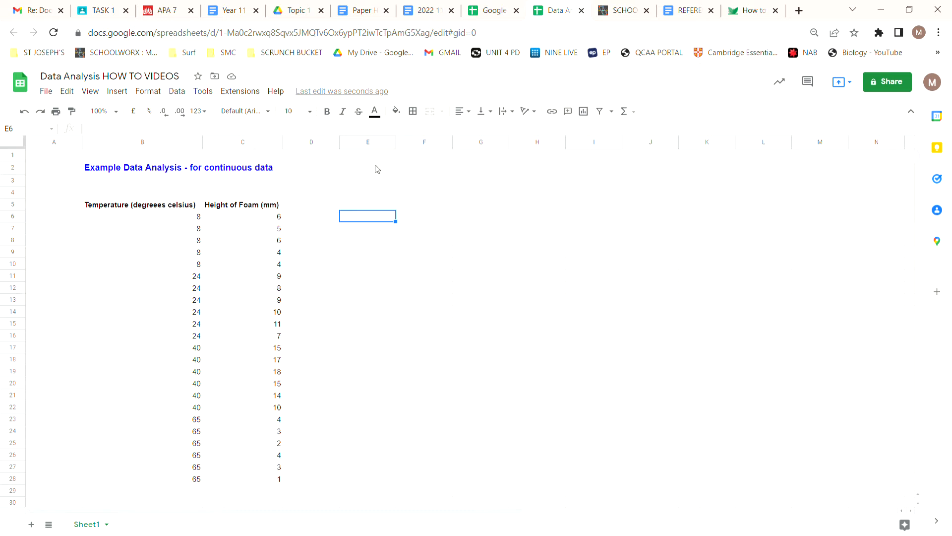
mouse_move(381, 344)
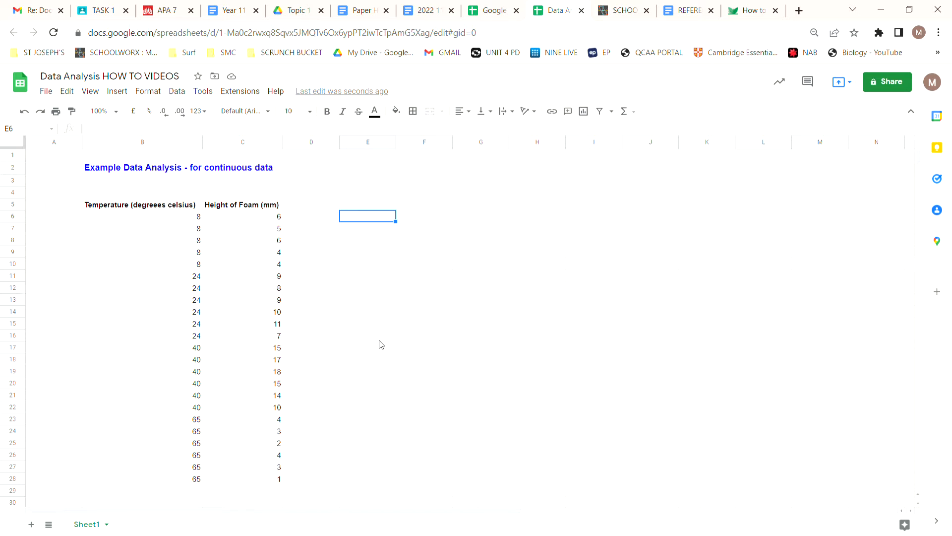
mouse_move(340, 313)
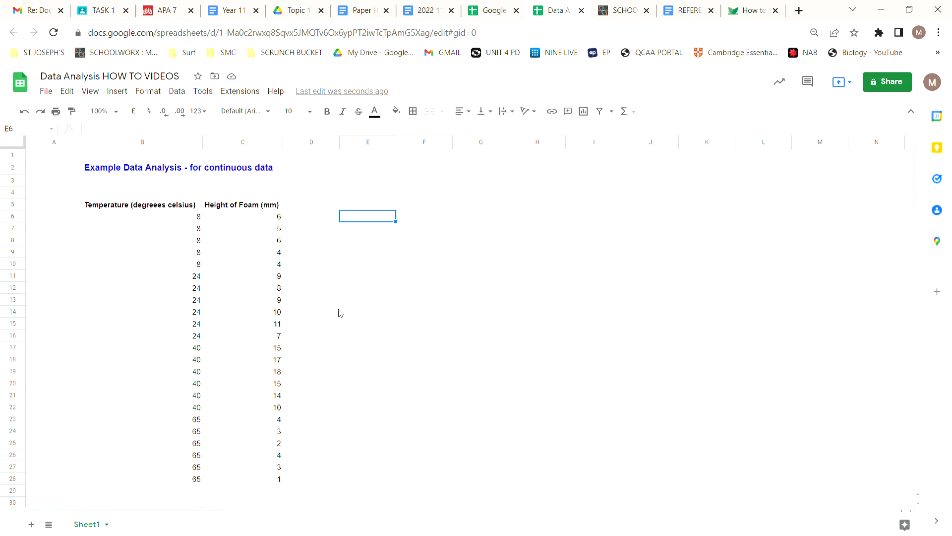
mouse_move(348, 412)
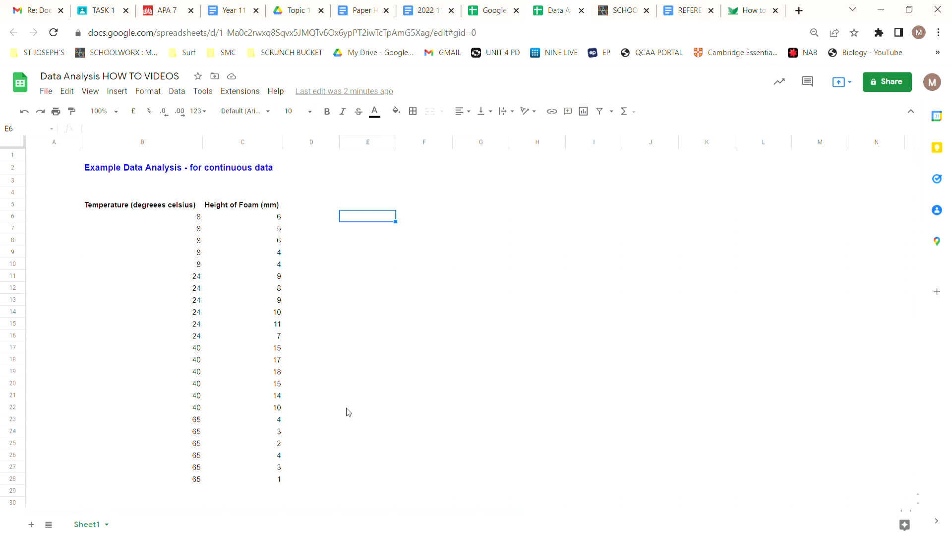
mouse_move(220, 190)
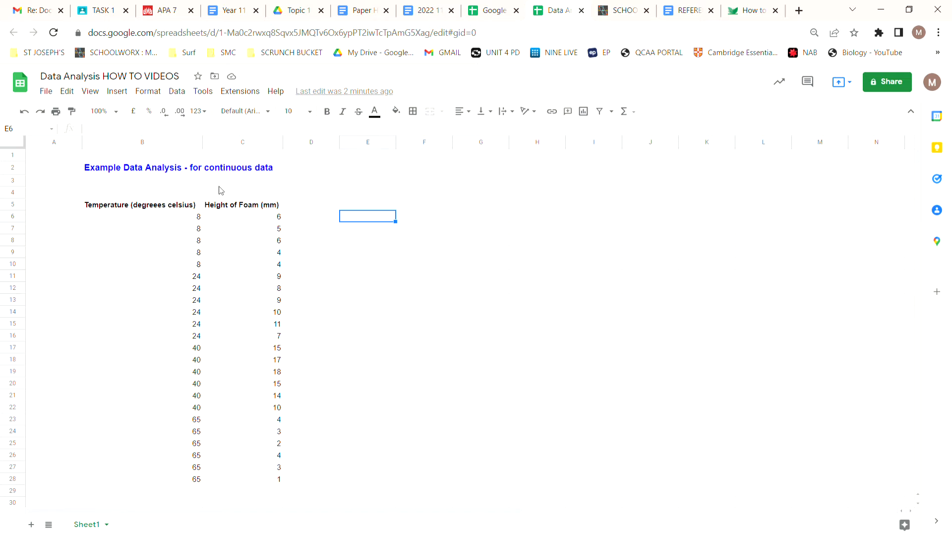
mouse_move(163, 294)
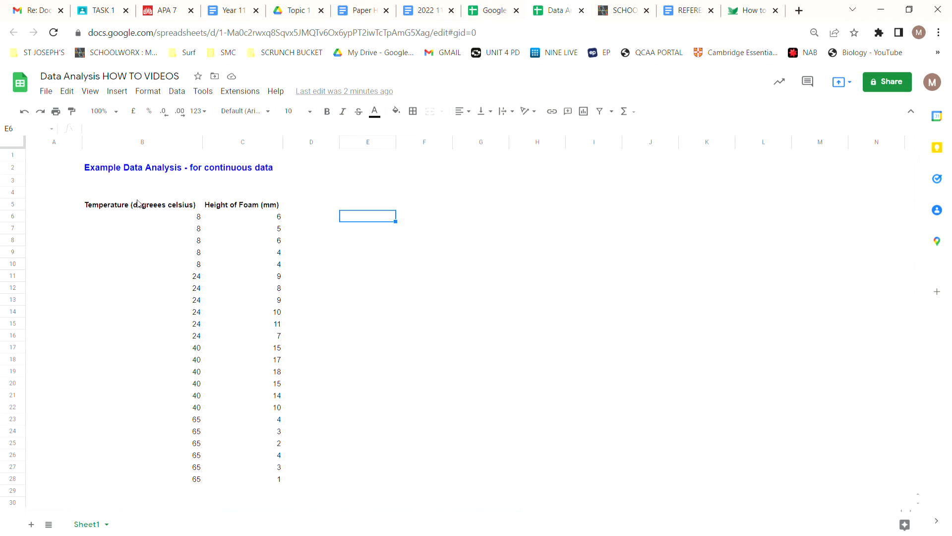
mouse_move(108, 209)
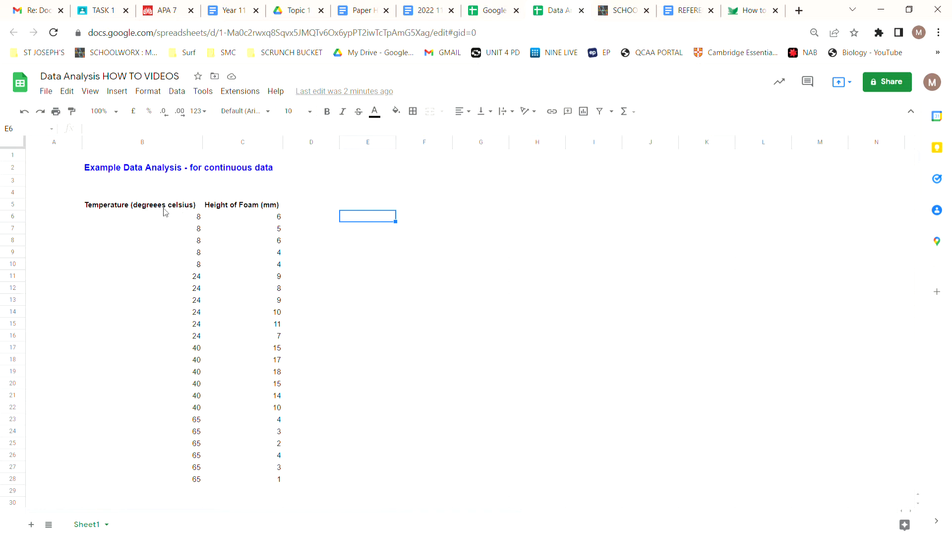
mouse_move(239, 377)
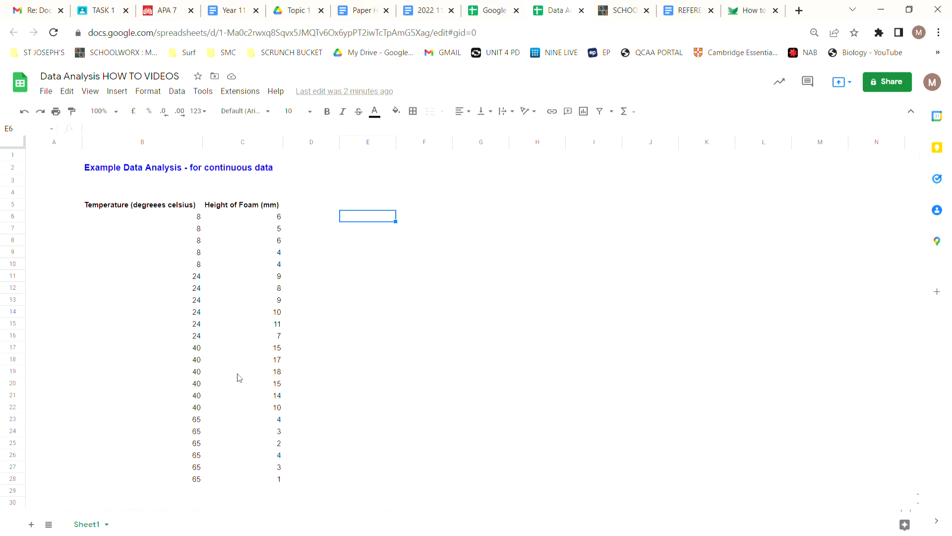
mouse_move(305, 260)
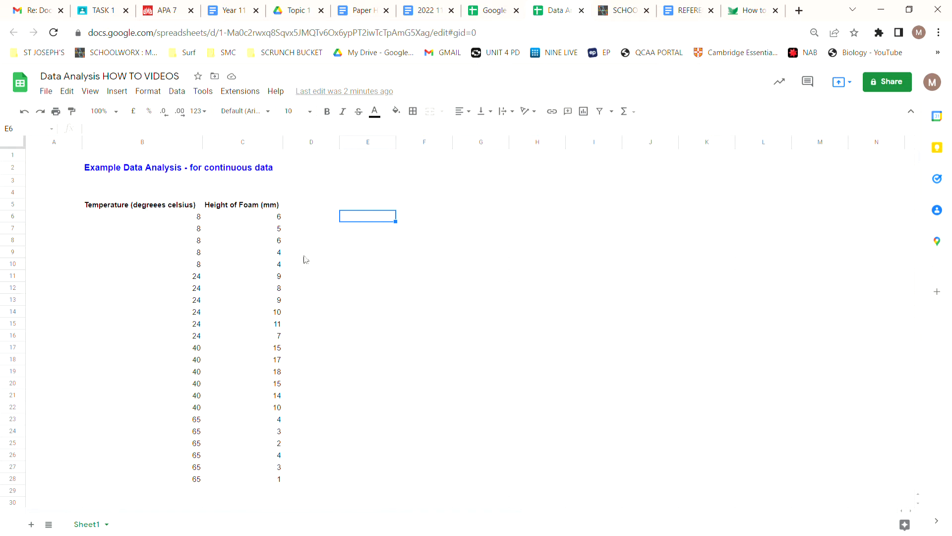
mouse_move(264, 213)
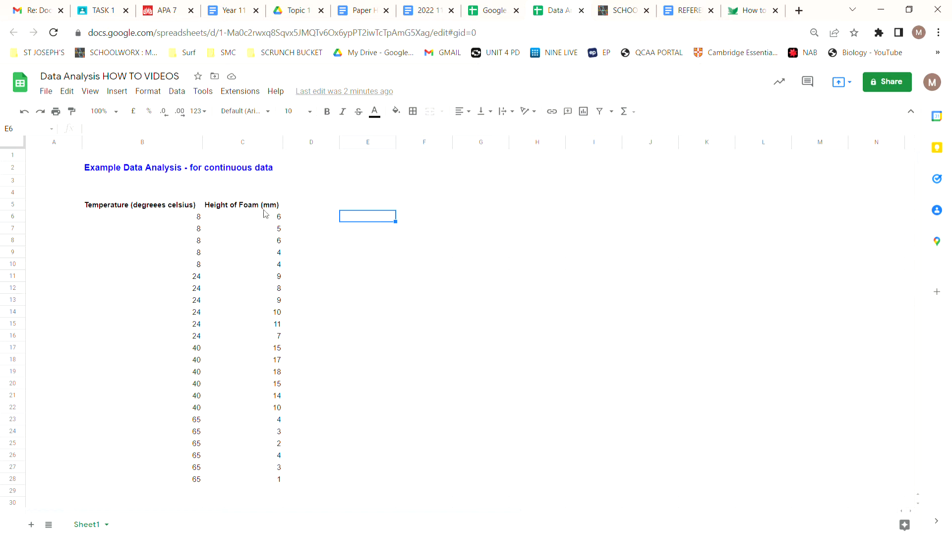
mouse_move(256, 302)
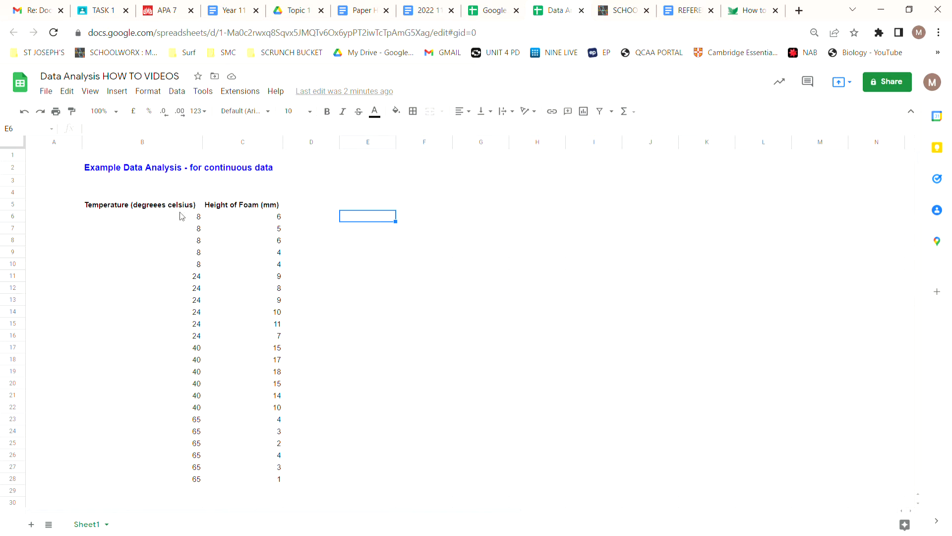
mouse_move(259, 287)
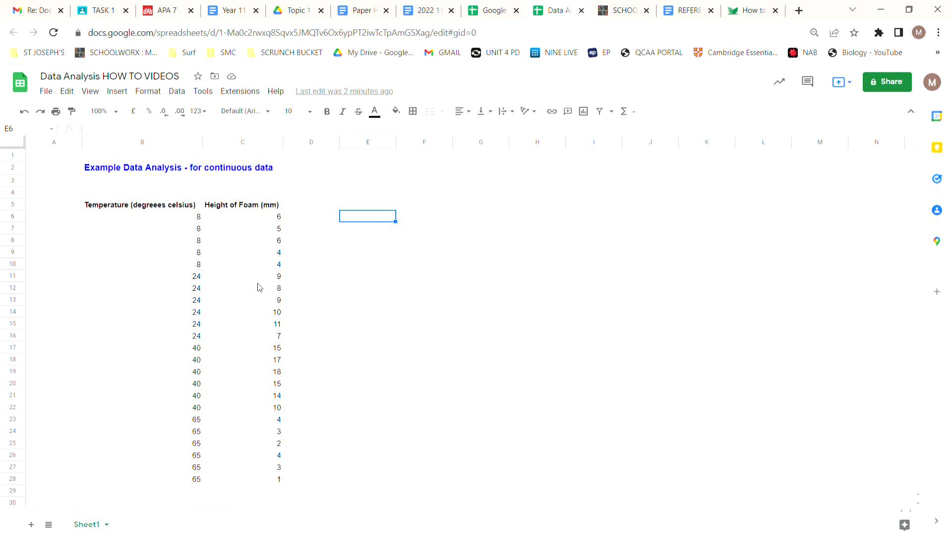
mouse_move(249, 222)
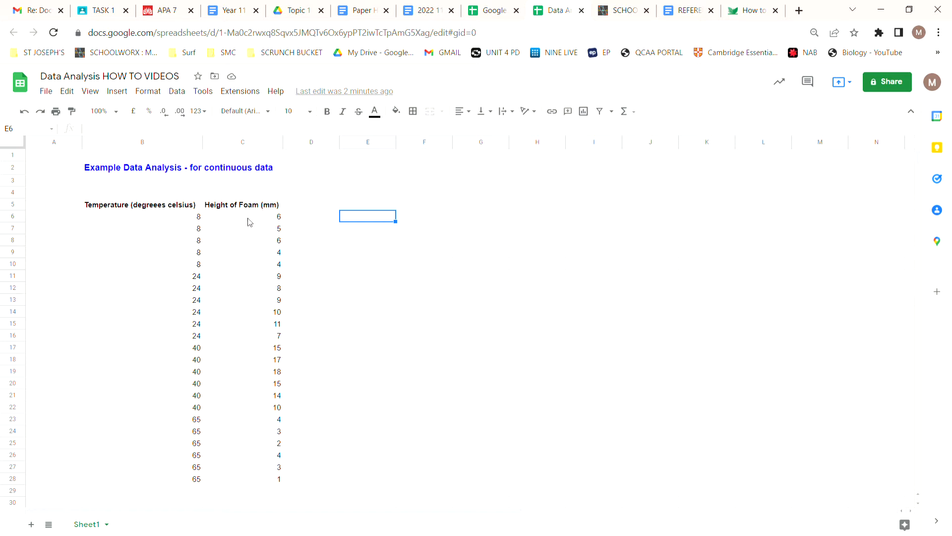
mouse_move(184, 269)
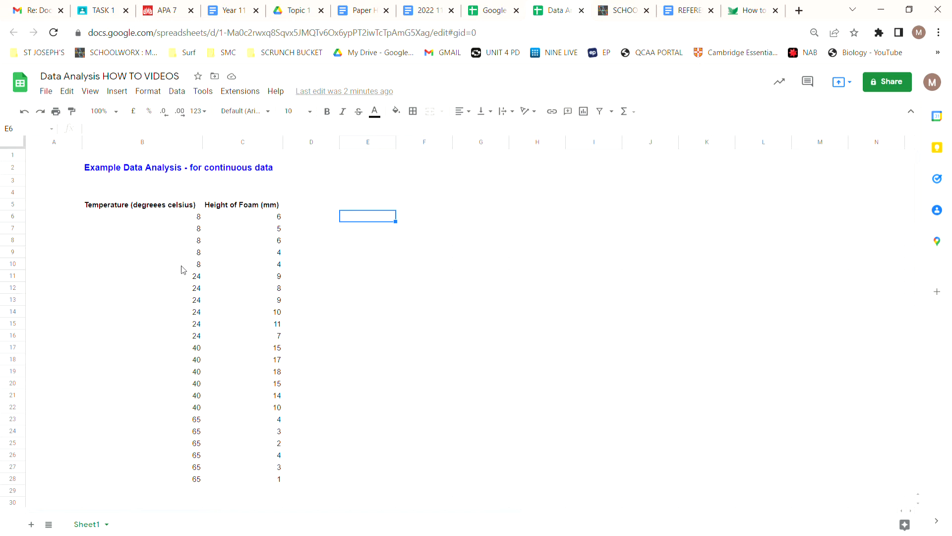
mouse_move(200, 273)
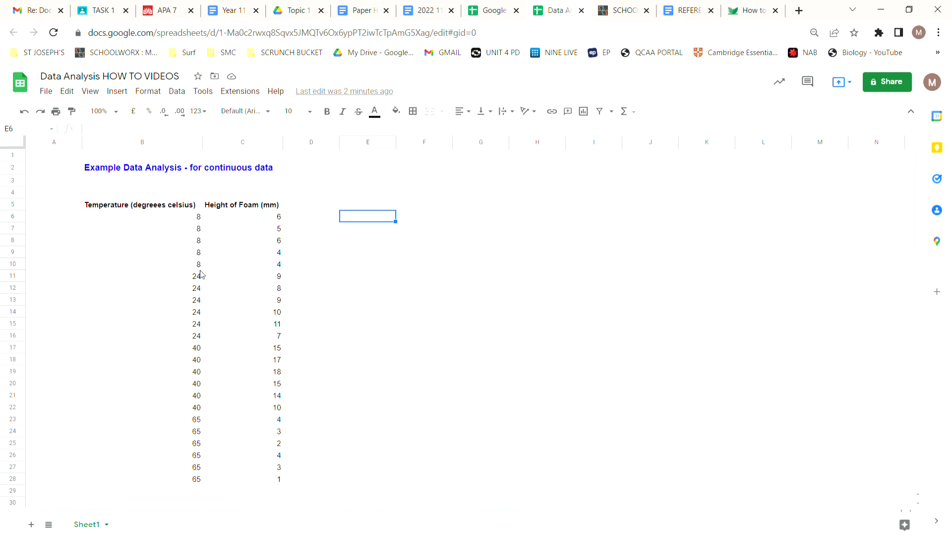
mouse_move(197, 285)
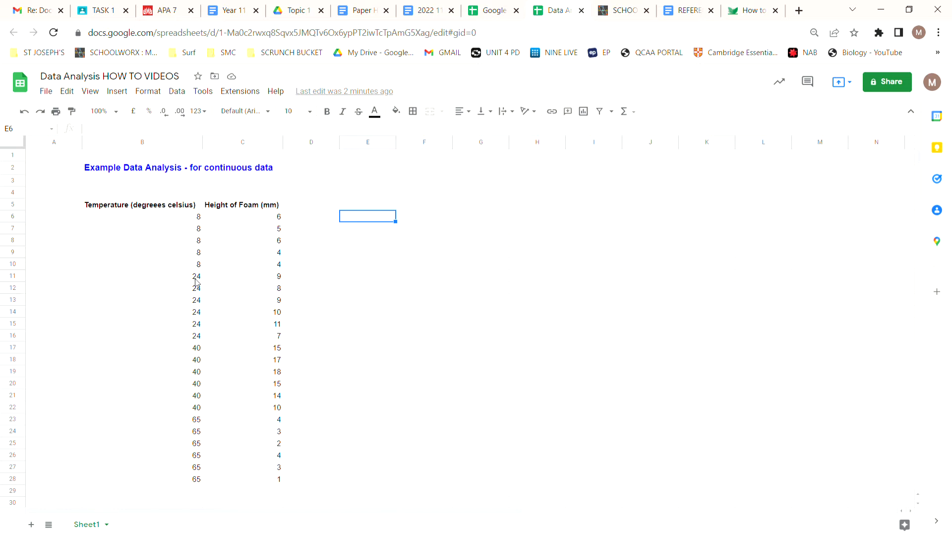
mouse_move(201, 339)
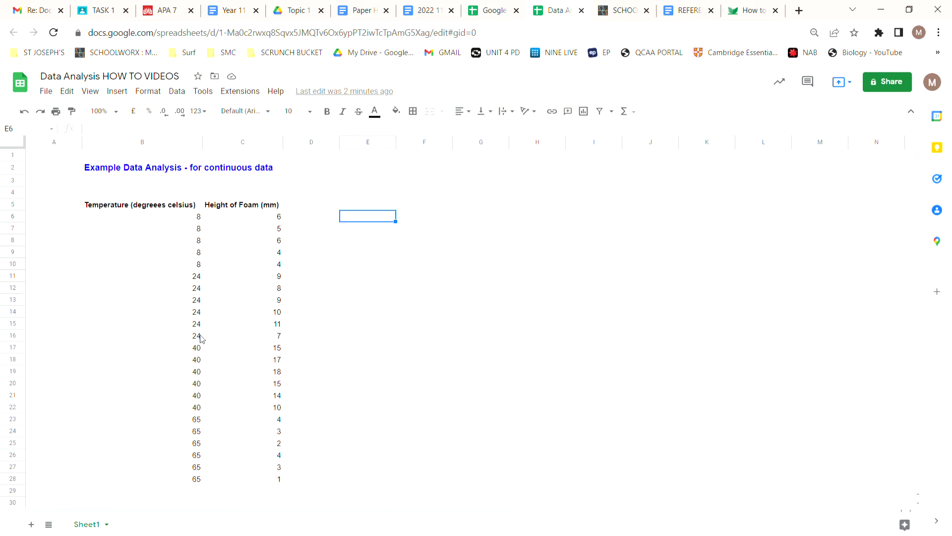
mouse_move(208, 295)
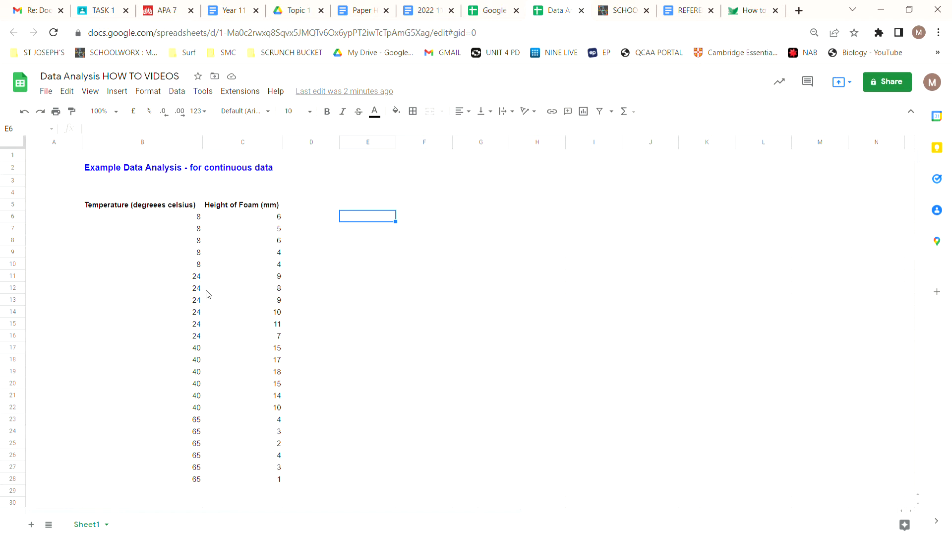
mouse_move(198, 348)
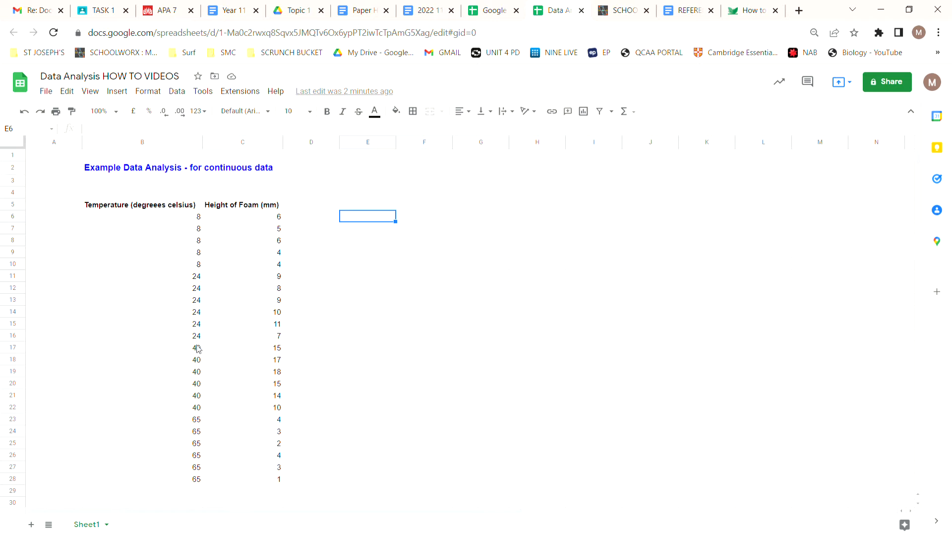
mouse_move(197, 413)
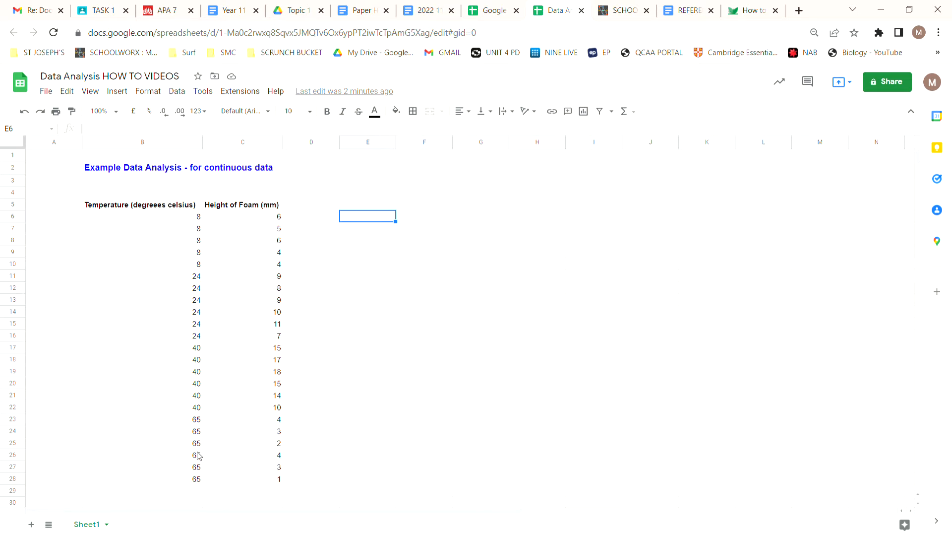
mouse_move(389, 316)
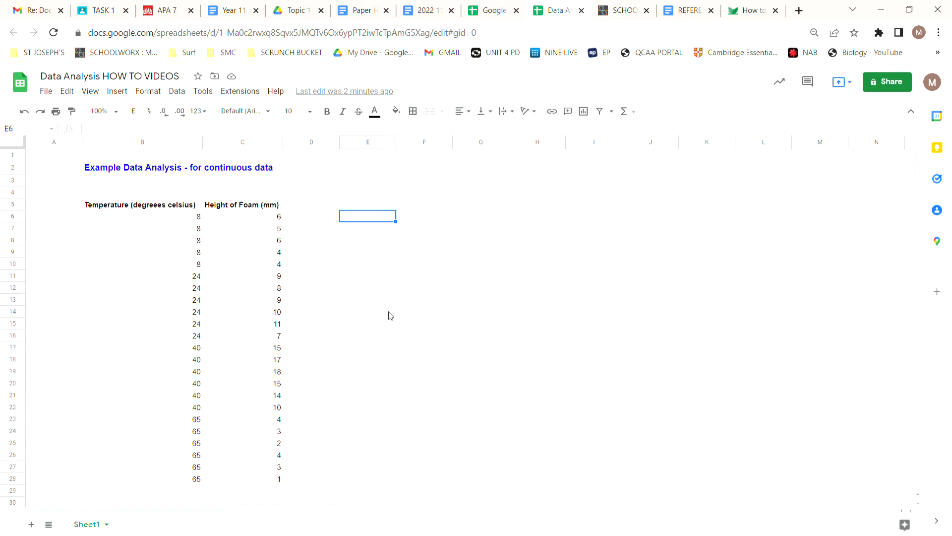
mouse_move(229, 259)
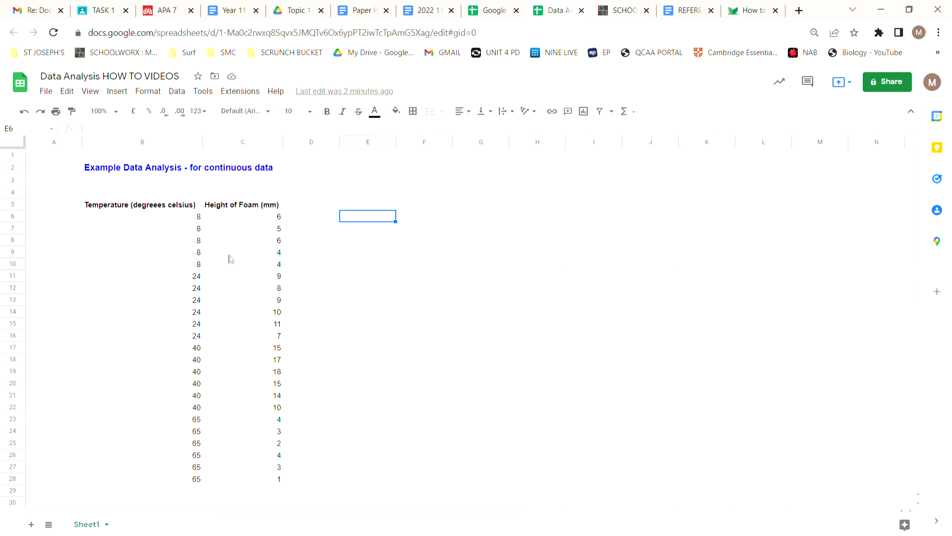
- Select the temperature and foam height data B5:C28 and insert a scatter chart
left_click(142, 204)
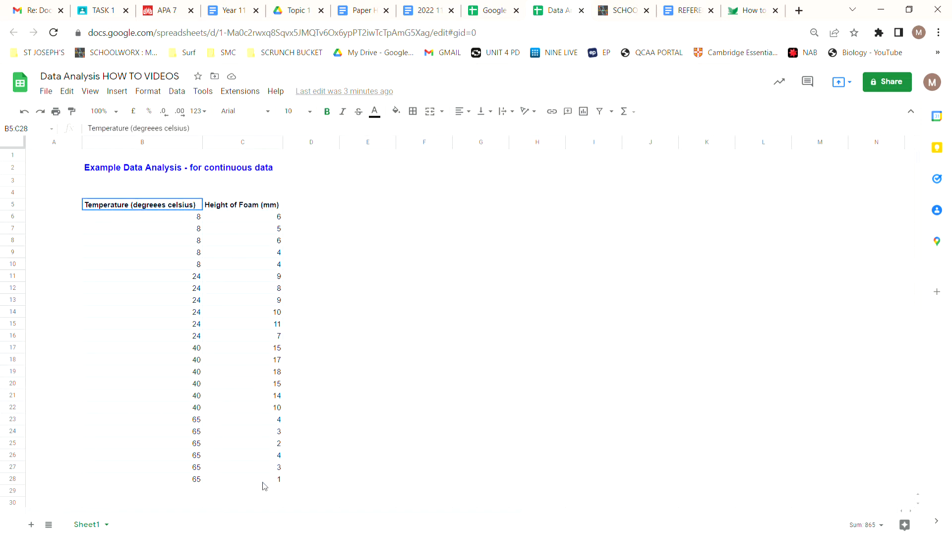
left_click_drag(142, 204, 279, 479)
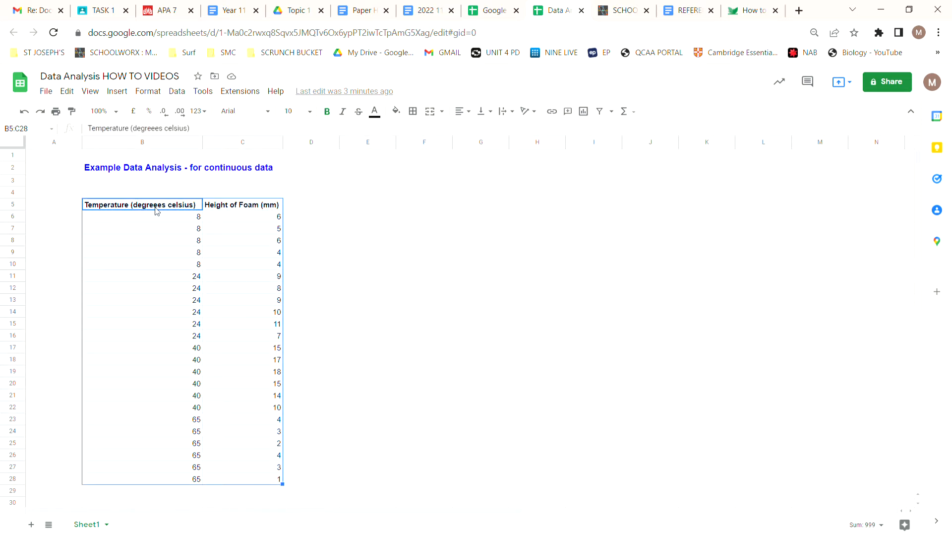
mouse_move(585, 111)
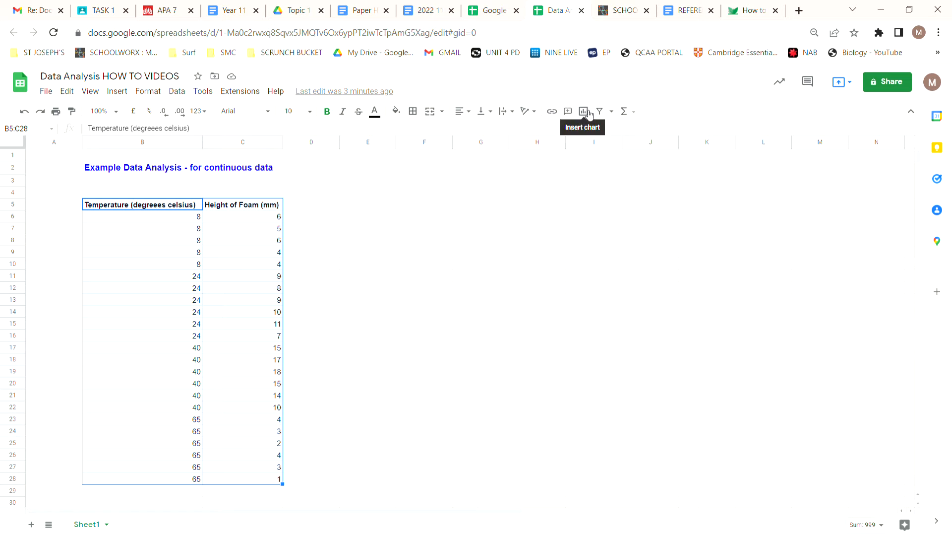
left_click(584, 111)
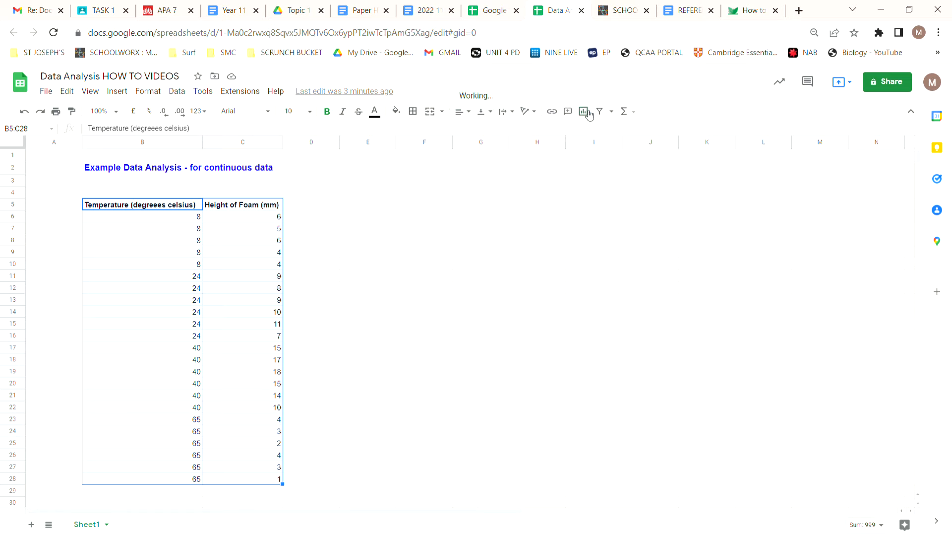
left_click(582, 111)
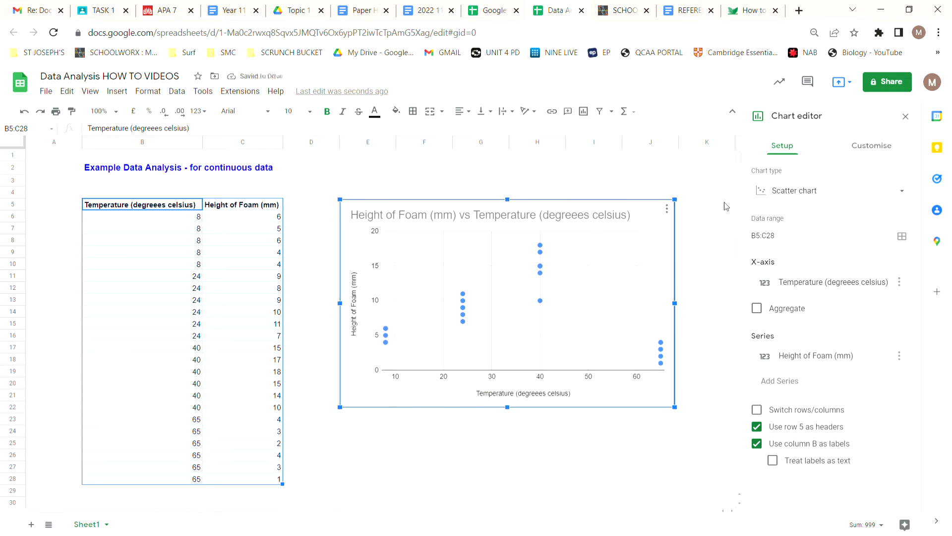
left_click(522, 393)
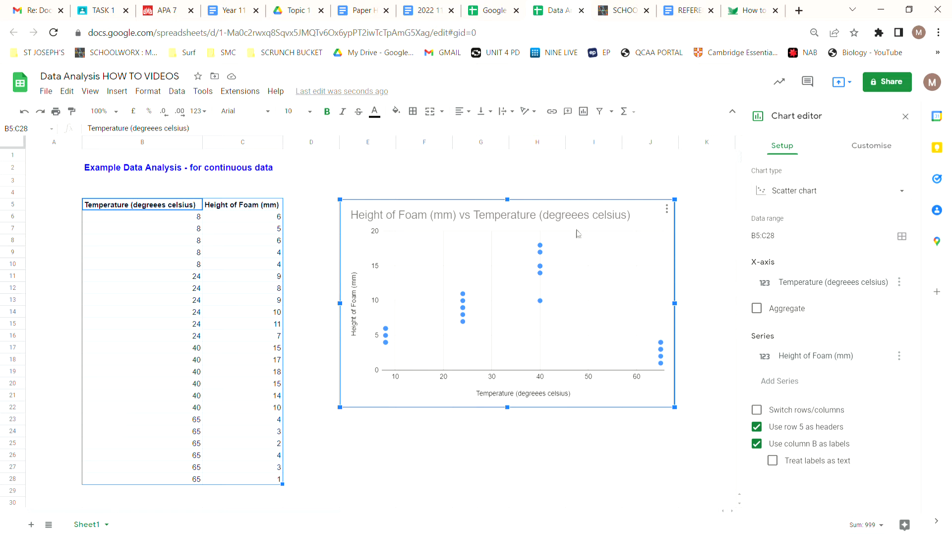
mouse_move(539, 277)
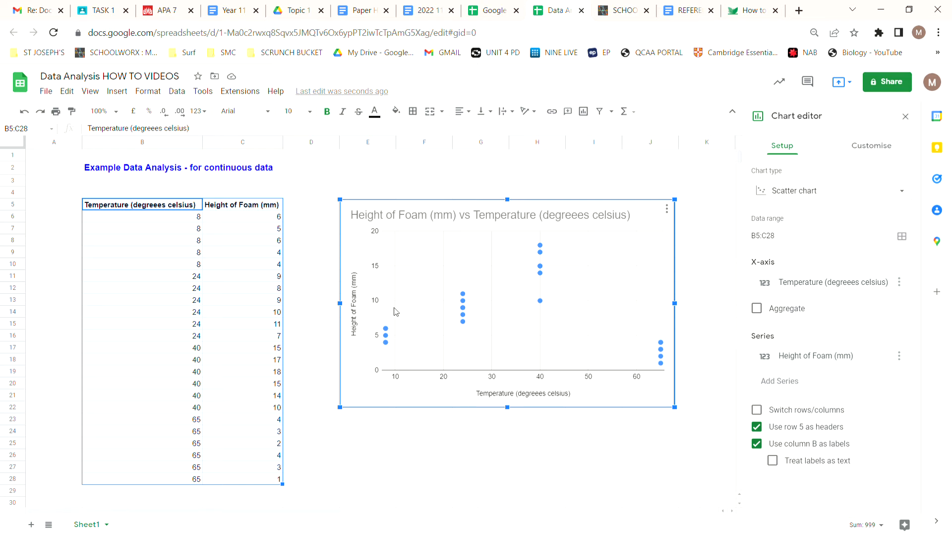
mouse_move(463, 238)
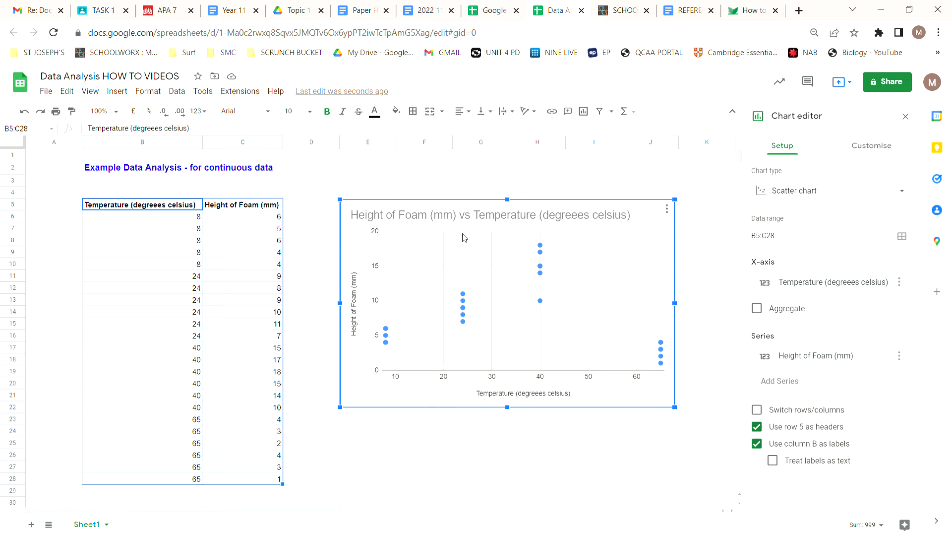
- Switch the Chart editor to its Customise options
left_click(870, 145)
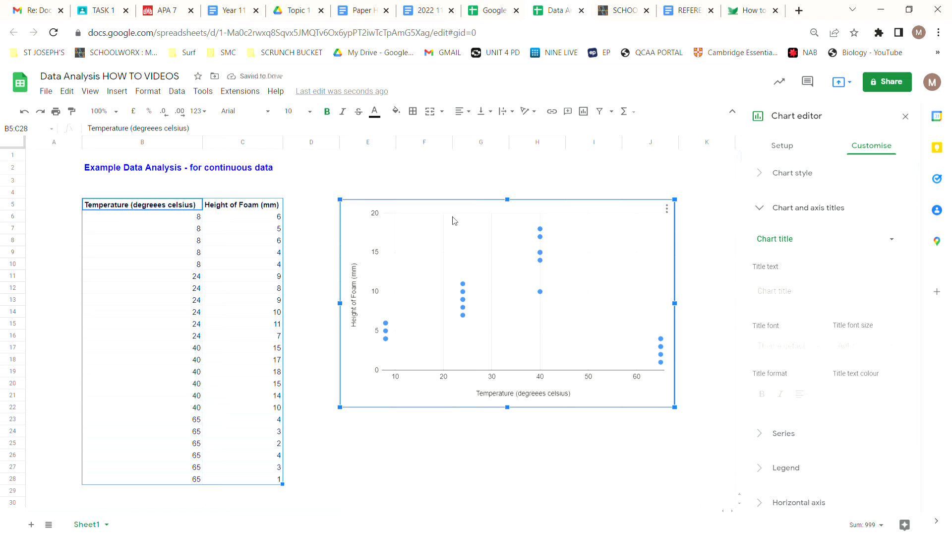
mouse_move(493, 444)
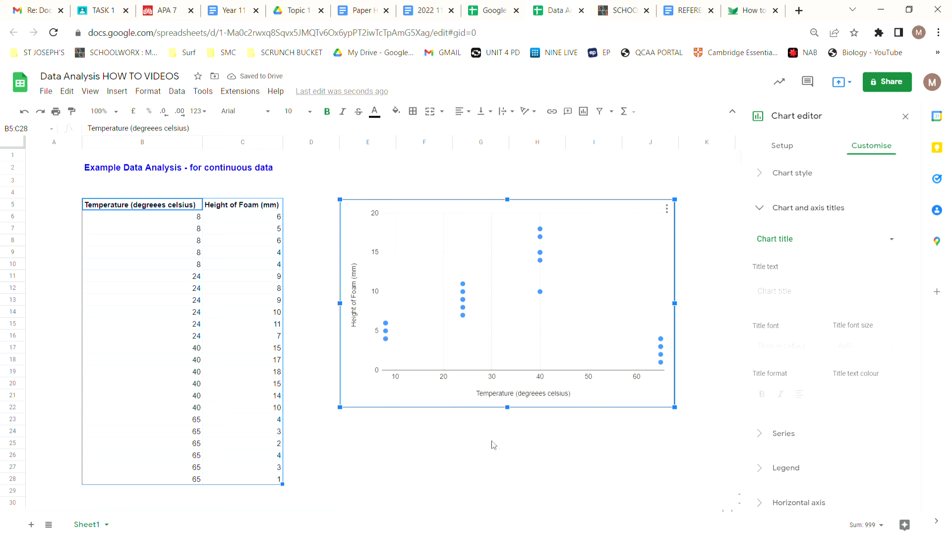
mouse_move(763, 167)
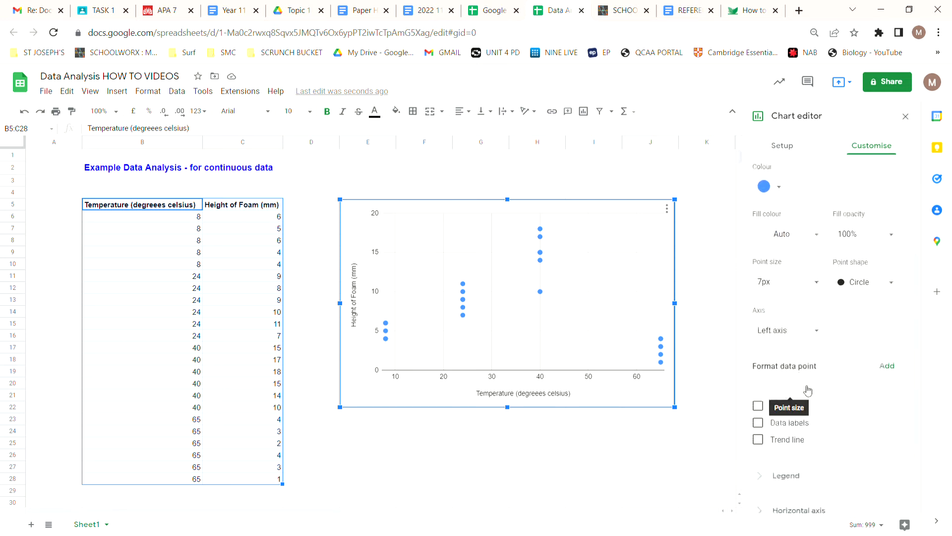
- Enable the Trend line option for the foam height series
scroll("down", 3)
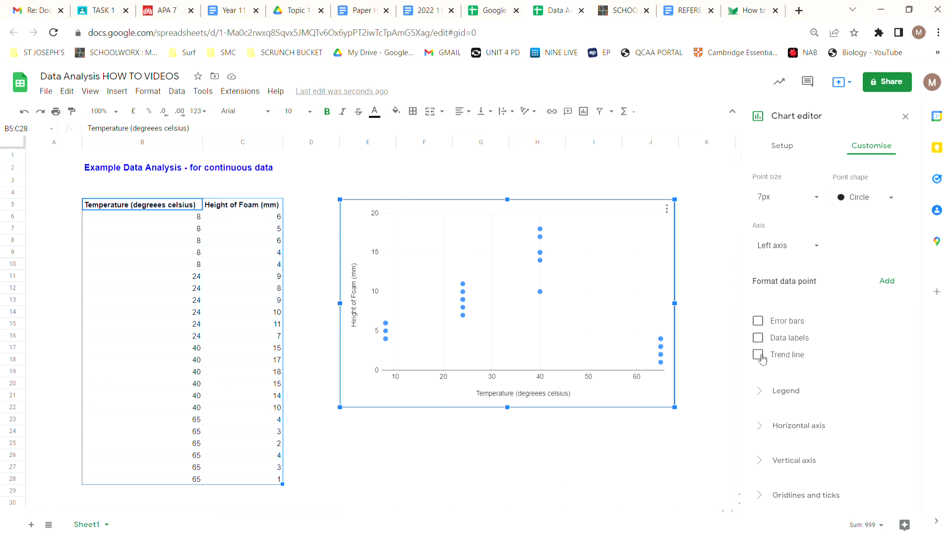
left_click(758, 354)
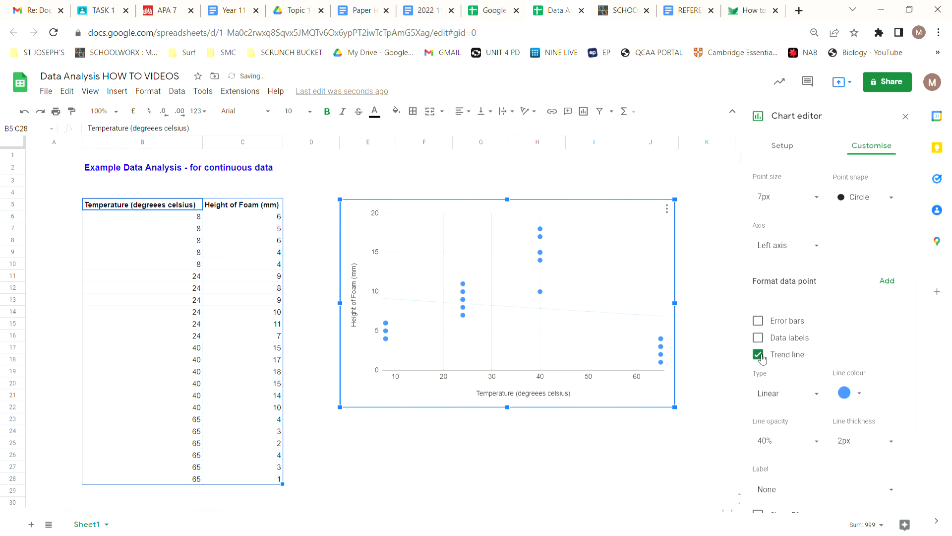
left_click(758, 354)
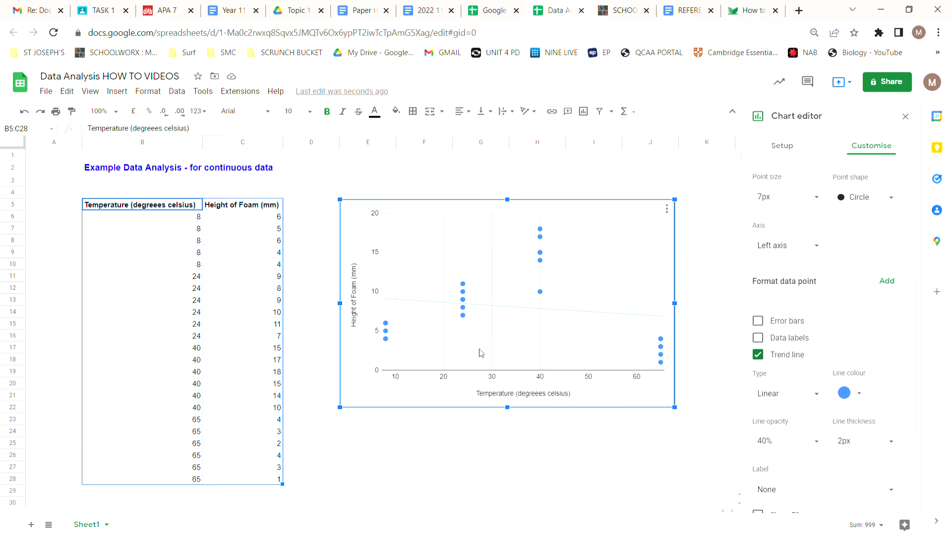
mouse_move(786, 454)
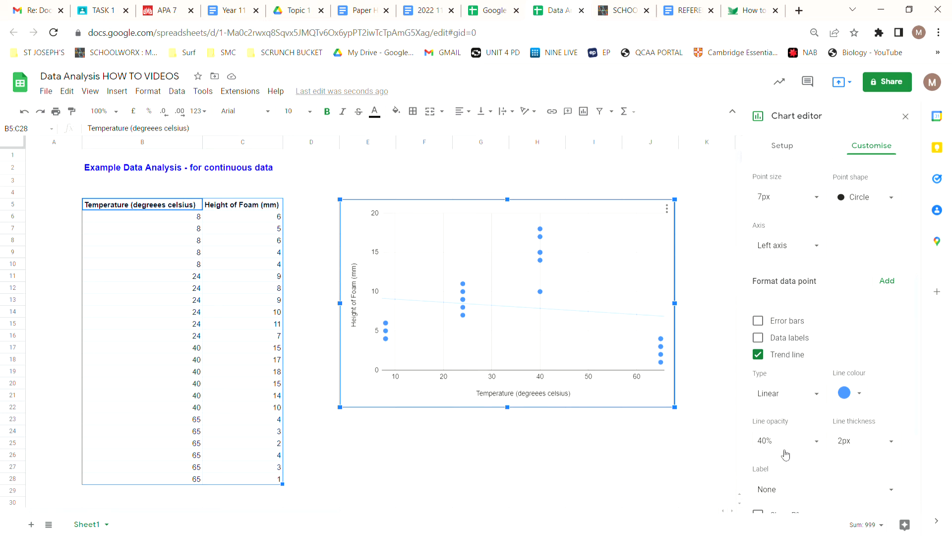
mouse_move(790, 379)
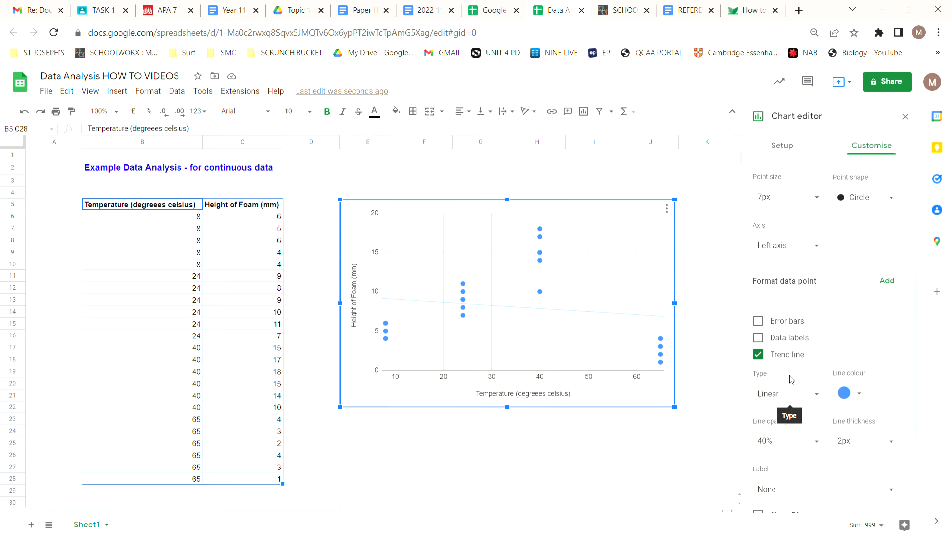
scroll("down", 3)
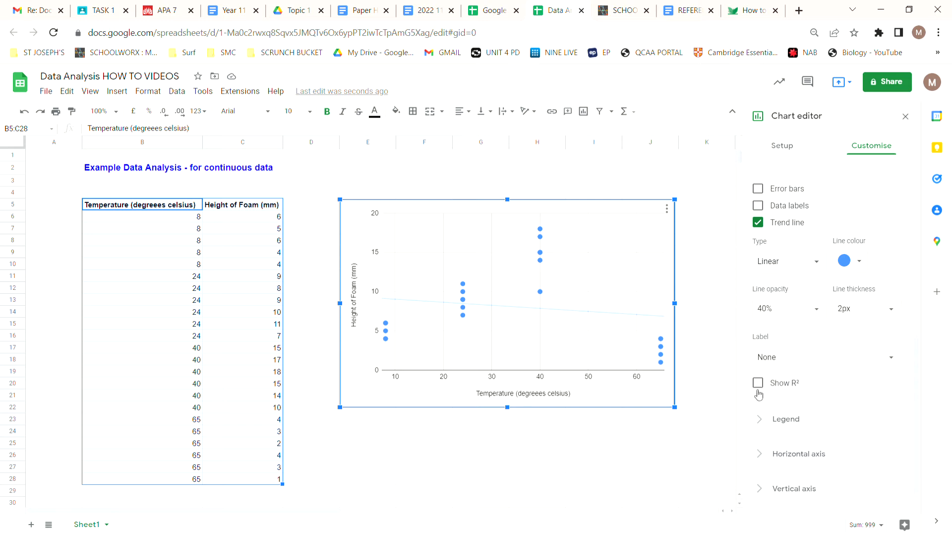
mouse_move(780, 386)
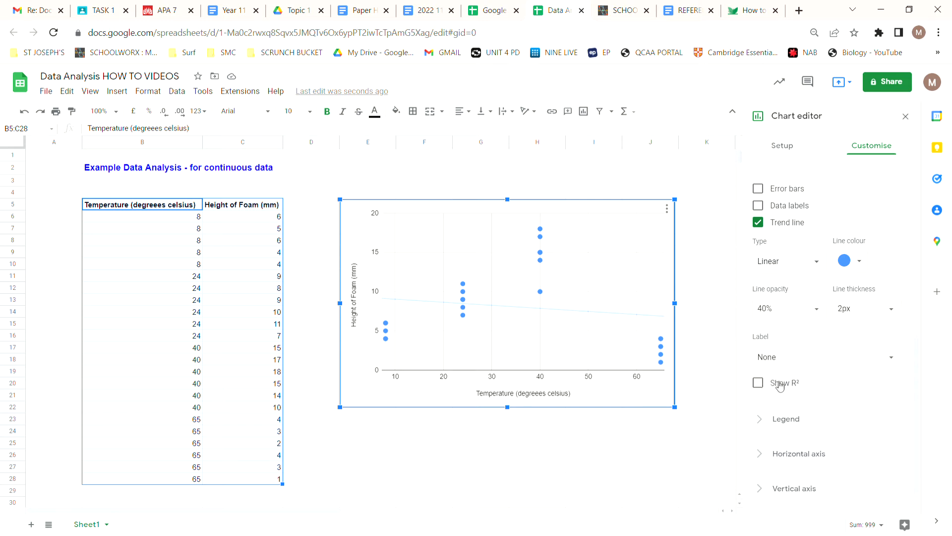
mouse_move(764, 387)
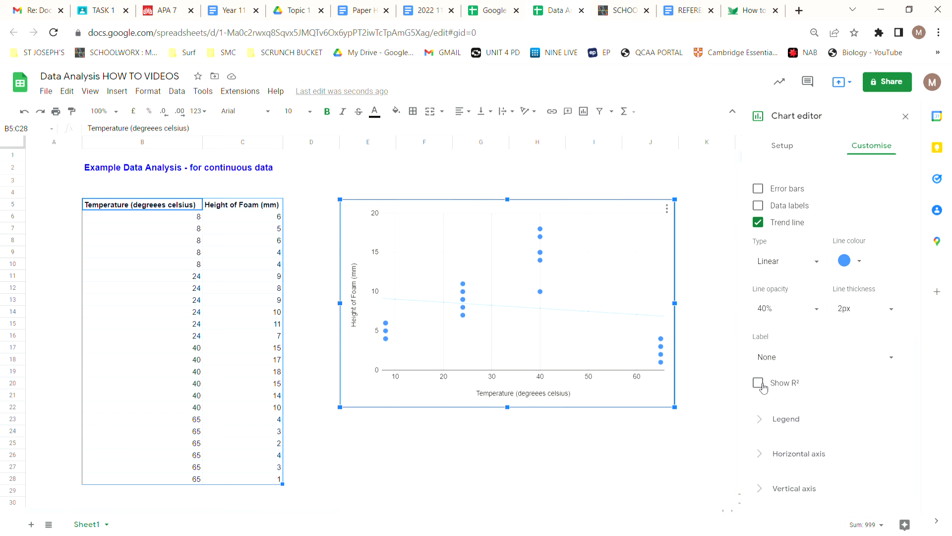
mouse_move(762, 388)
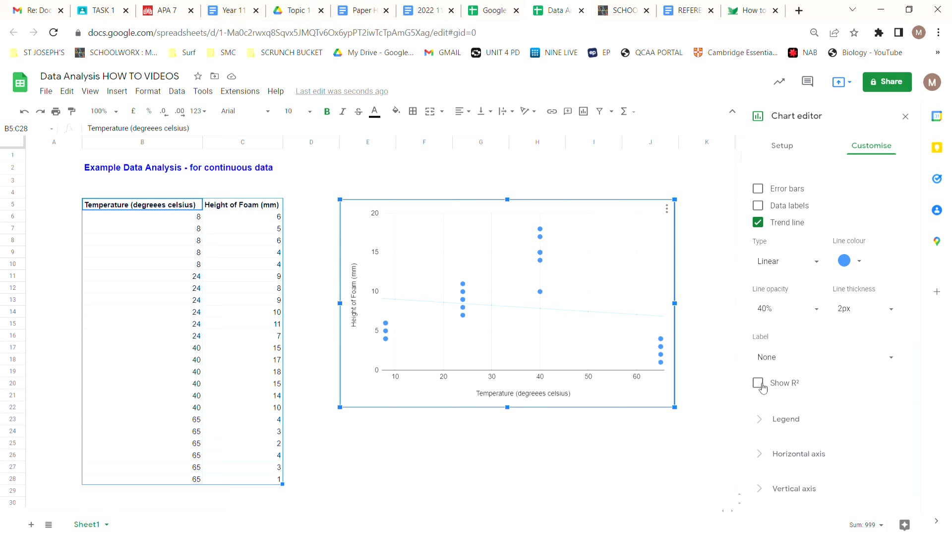
- Turn on Show R² so the legend displays R² ≈ 0.027
left_click(758, 384)
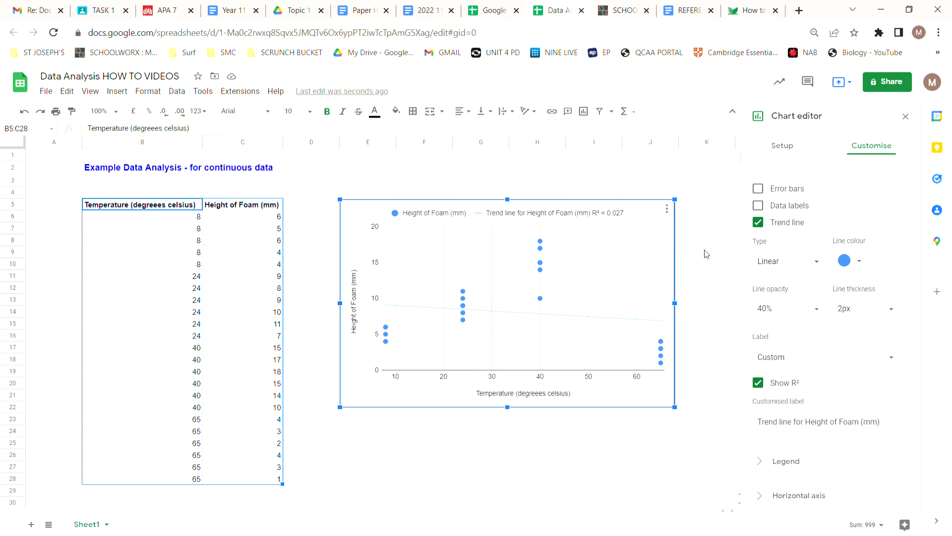
mouse_move(782, 260)
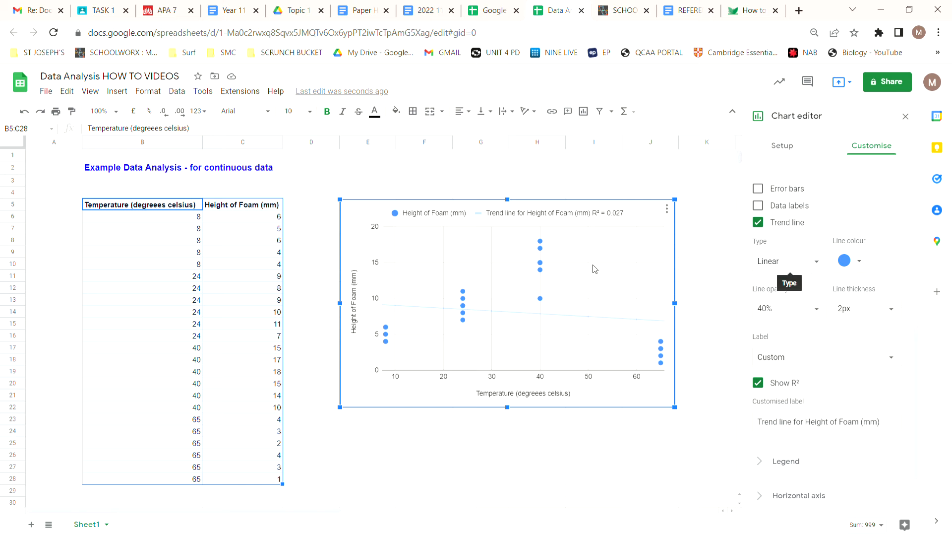
mouse_move(592, 480)
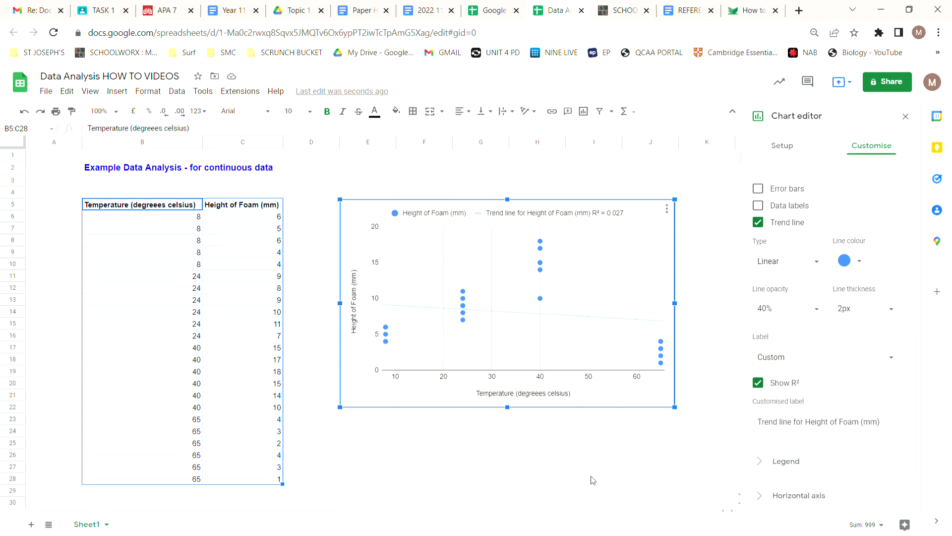
mouse_move(375, 373)
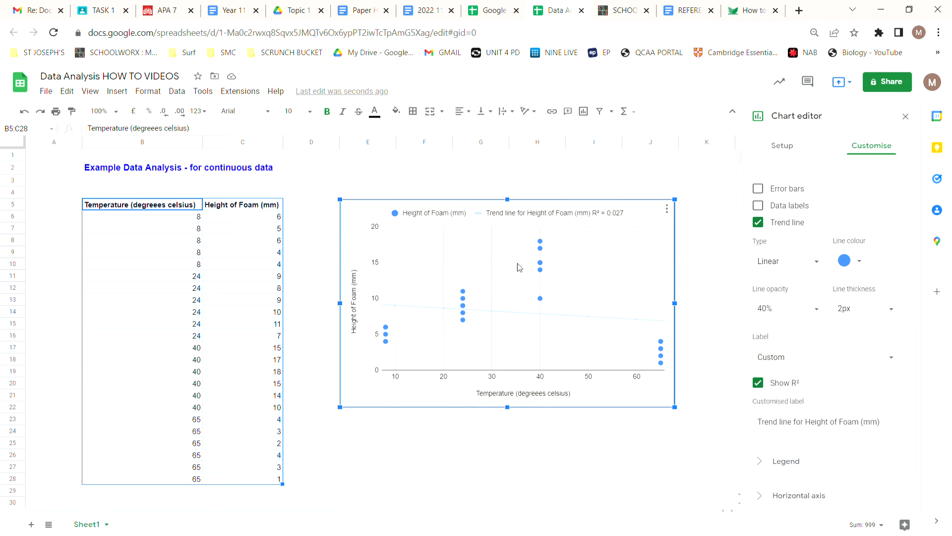
mouse_move(790, 255)
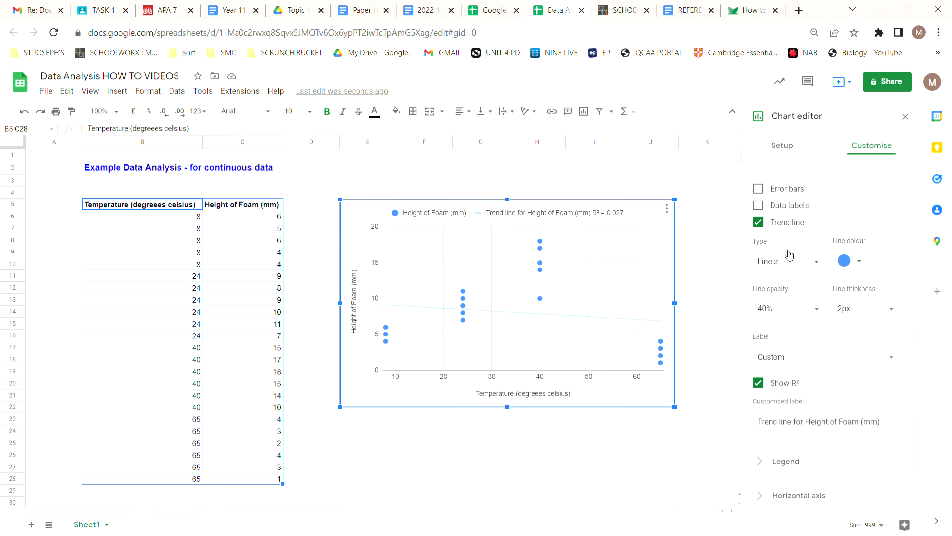
- Set the trend line type to Polynomial
left_click(789, 260)
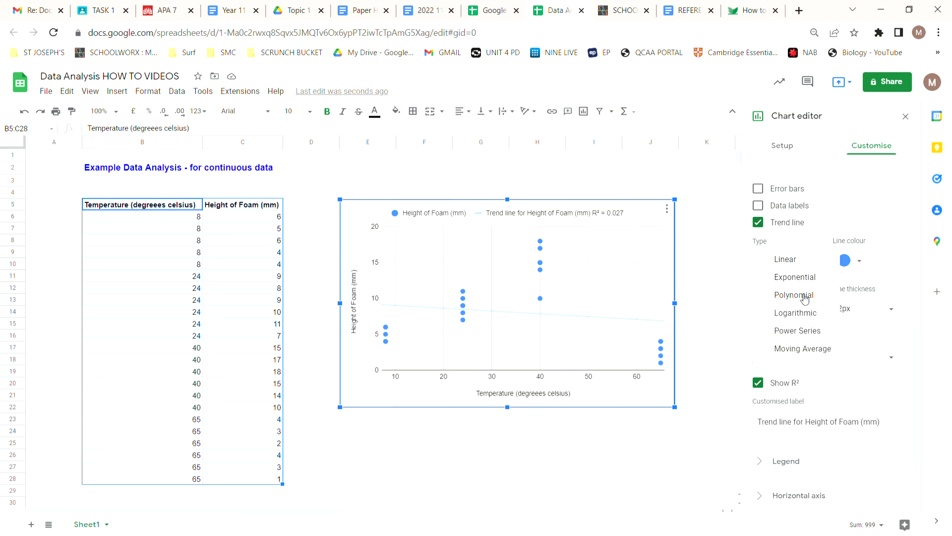
left_click(793, 295)
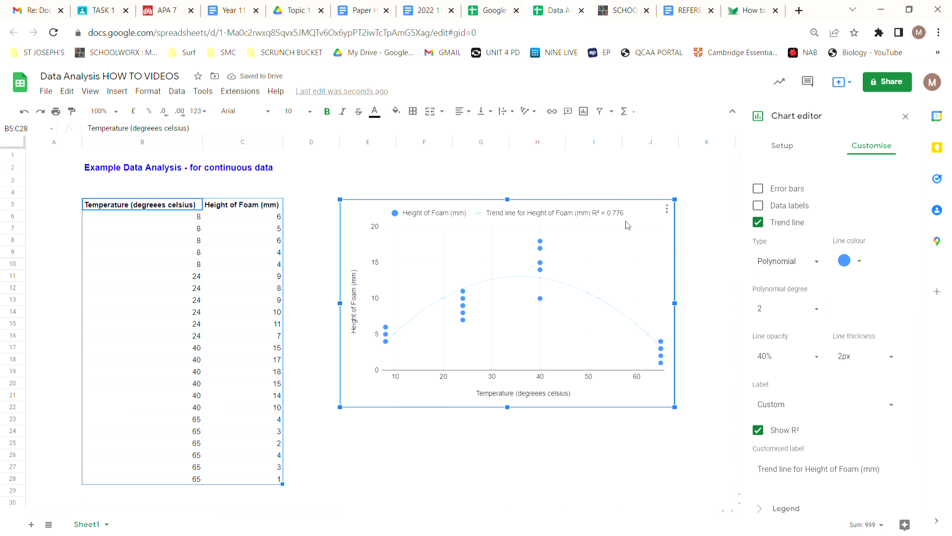
mouse_move(517, 433)
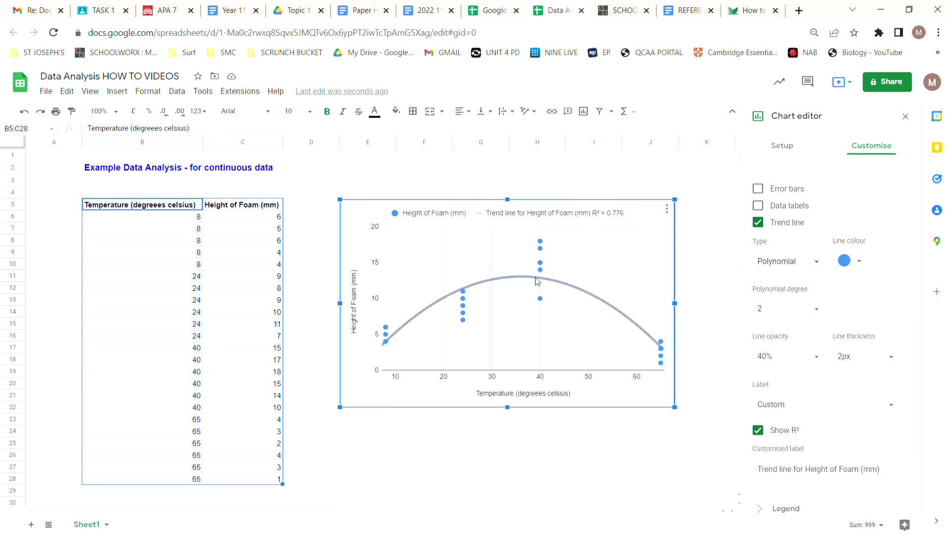
mouse_move(825, 312)
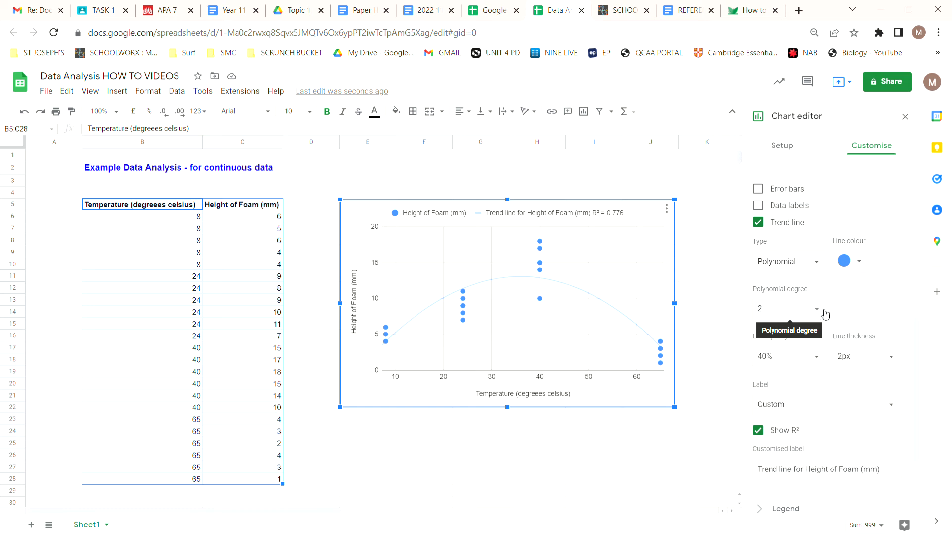
- Set the polynomial degree to 8, raising R² to about 0.892
left_click(785, 308)
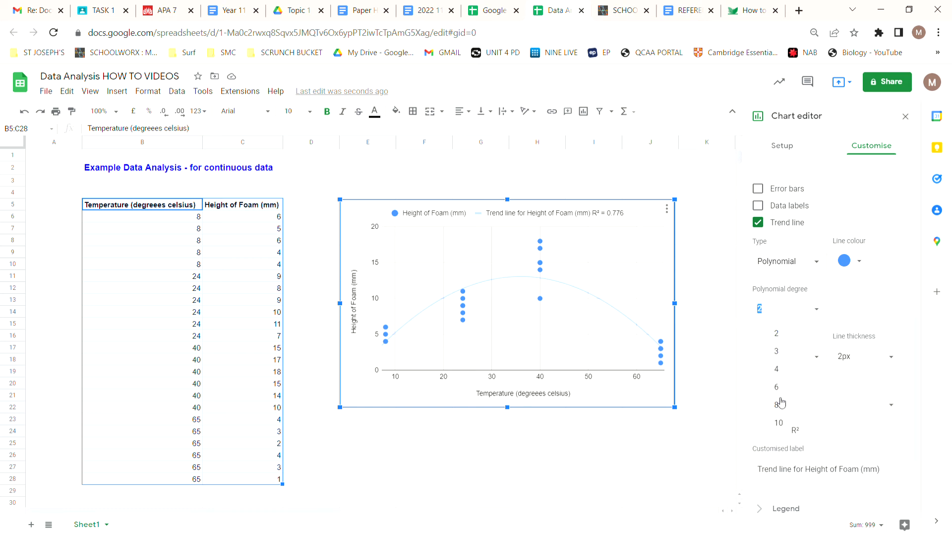
left_click(778, 404)
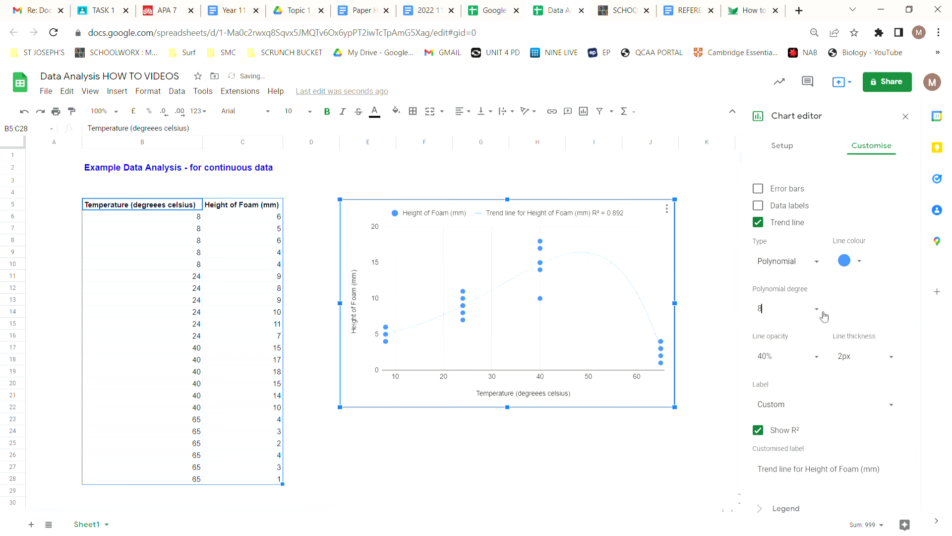
type("6")
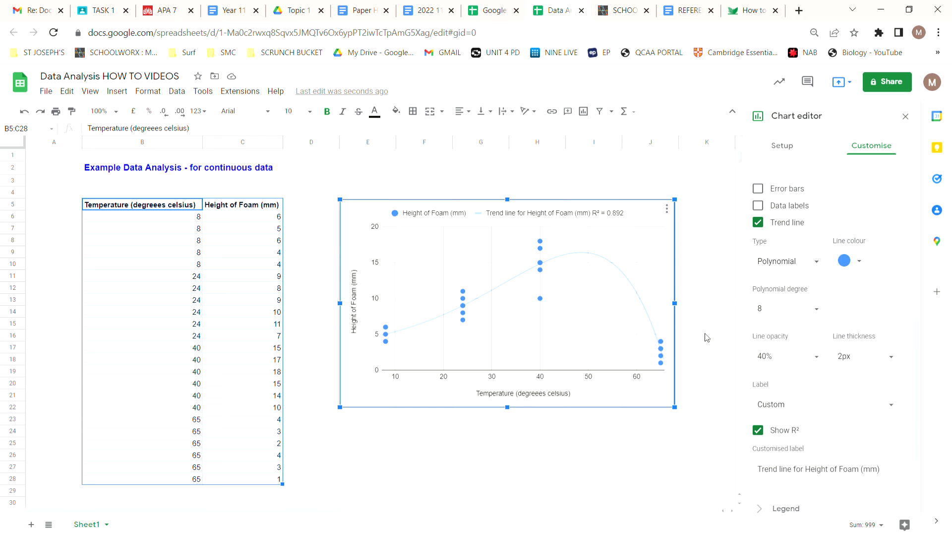
mouse_move(582, 484)
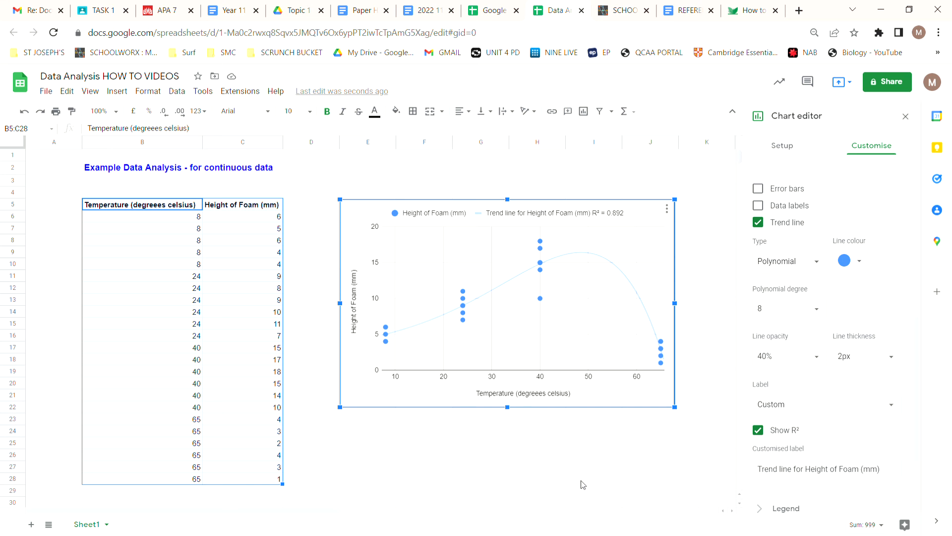
left_click(783, 308)
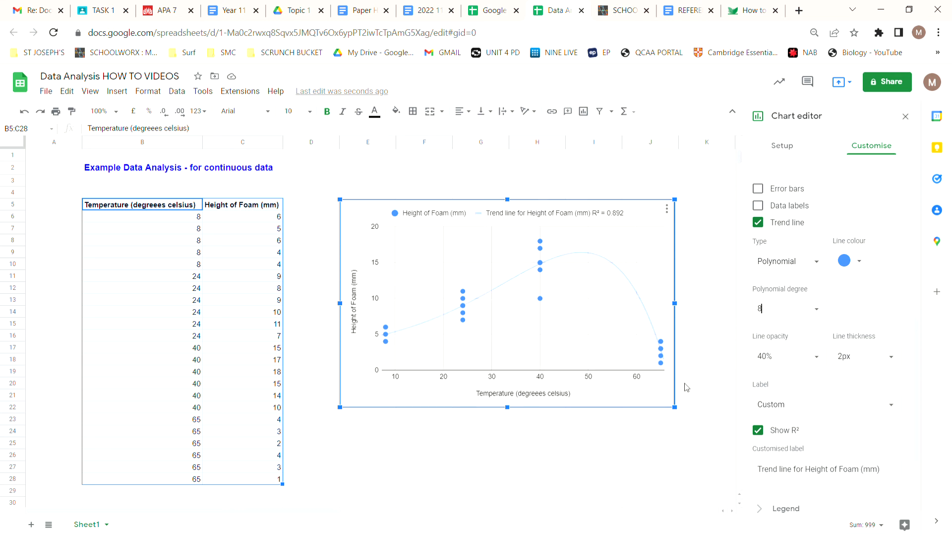
- Set the legend position to Bottom
scroll("down", 3)
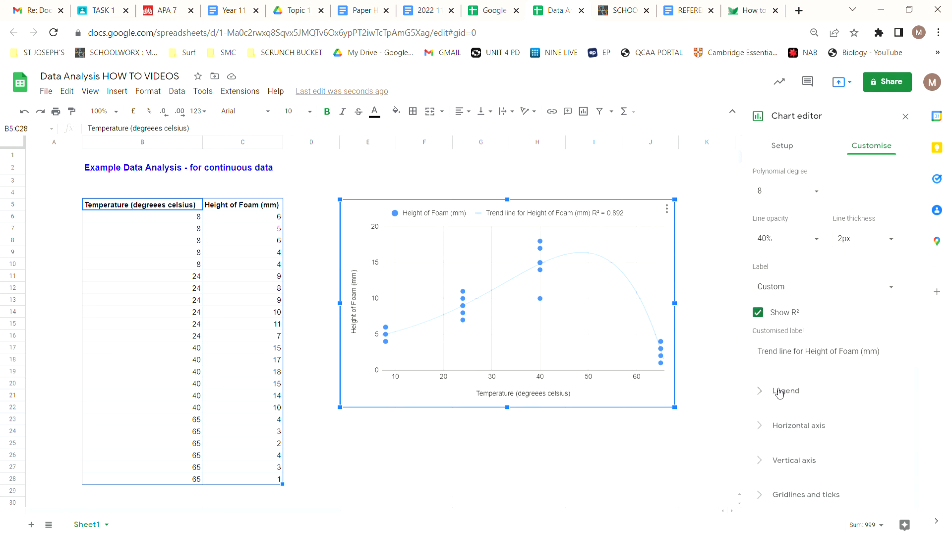
left_click(786, 391)
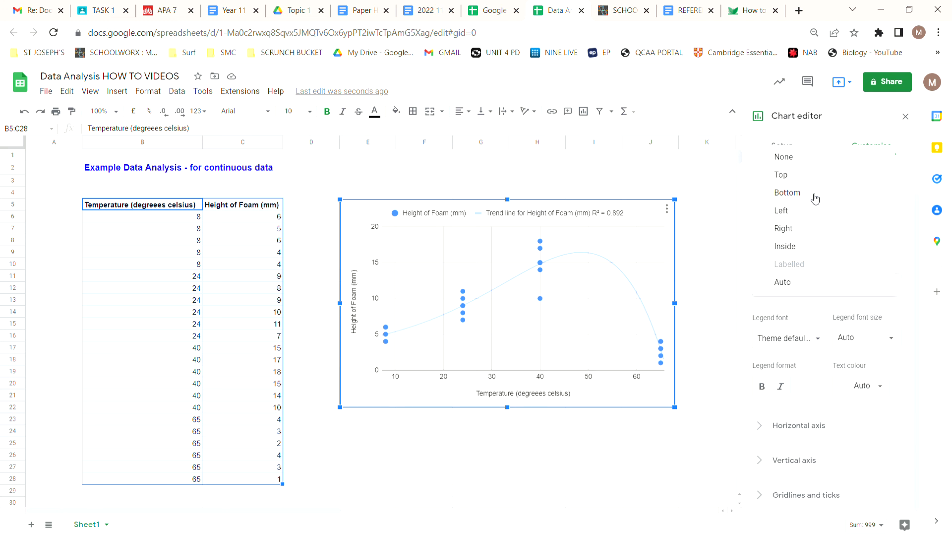
left_click(787, 192)
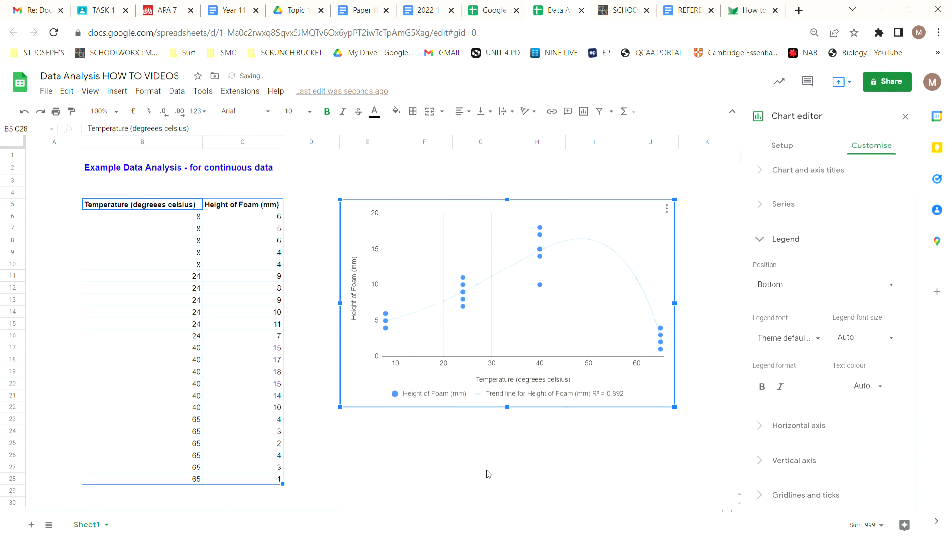
mouse_move(551, 478)
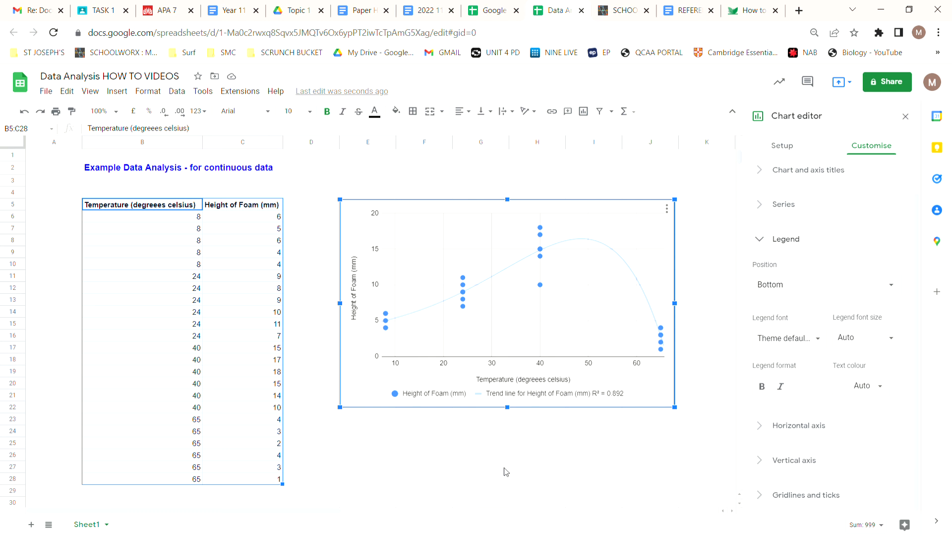
mouse_move(455, 453)
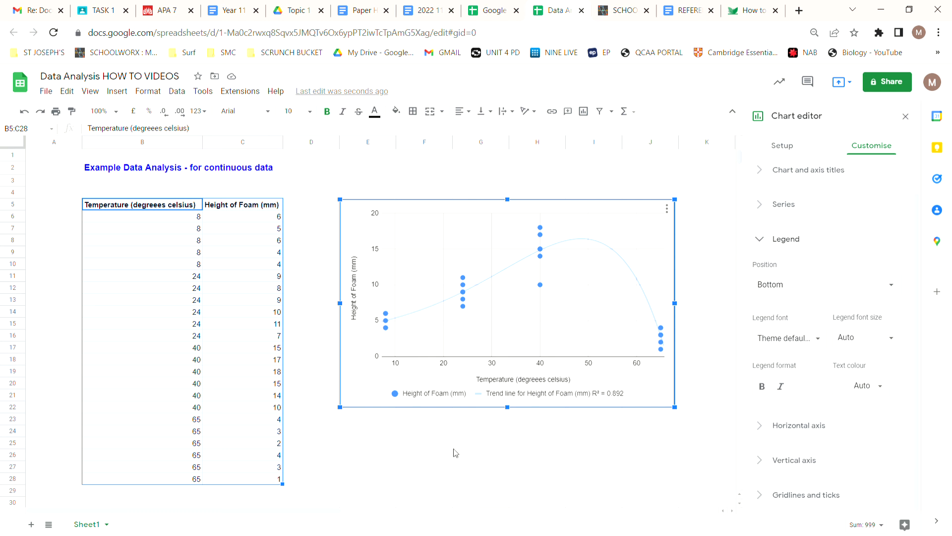
mouse_move(460, 451)
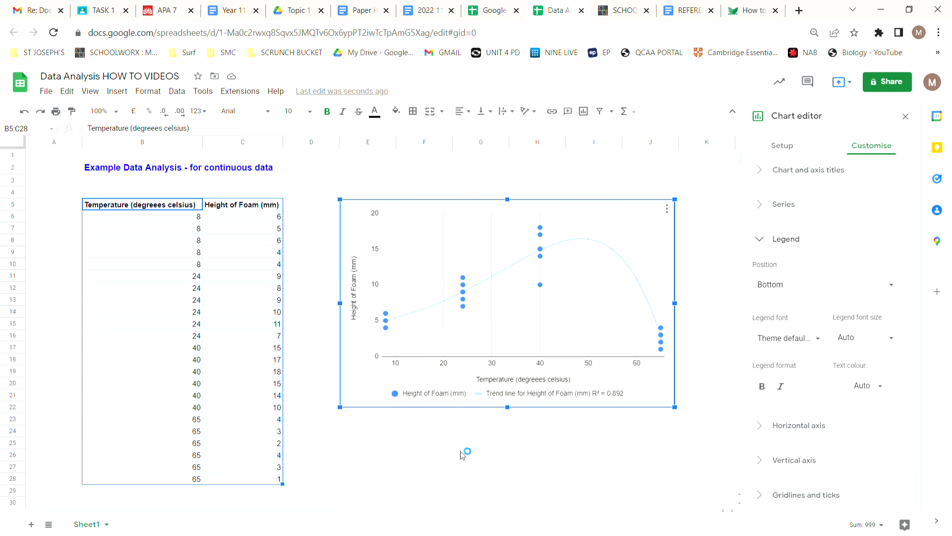
mouse_move(372, 322)
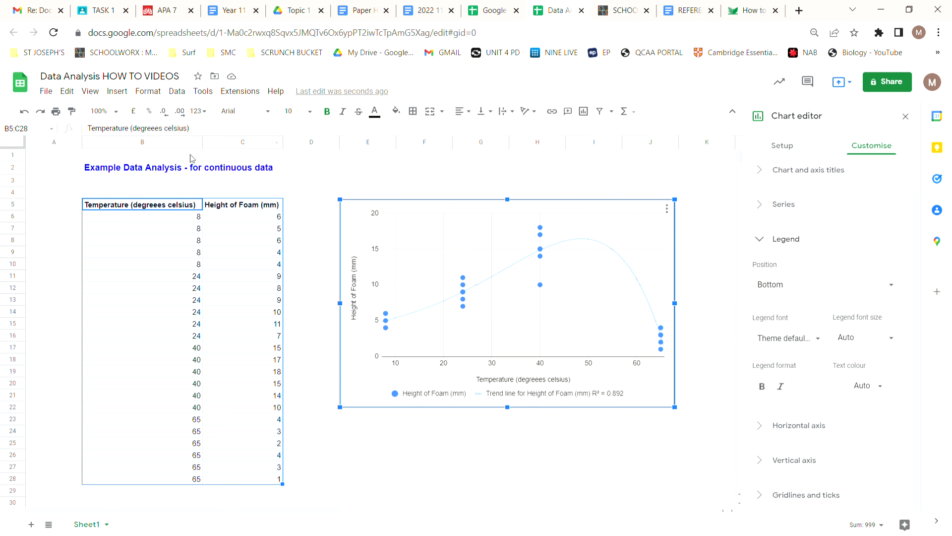
mouse_move(168, 198)
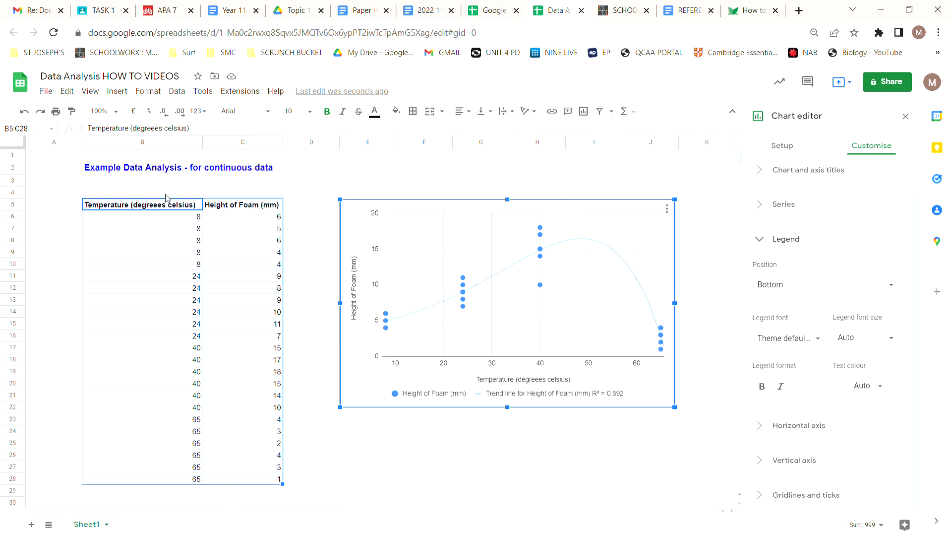
mouse_move(154, 227)
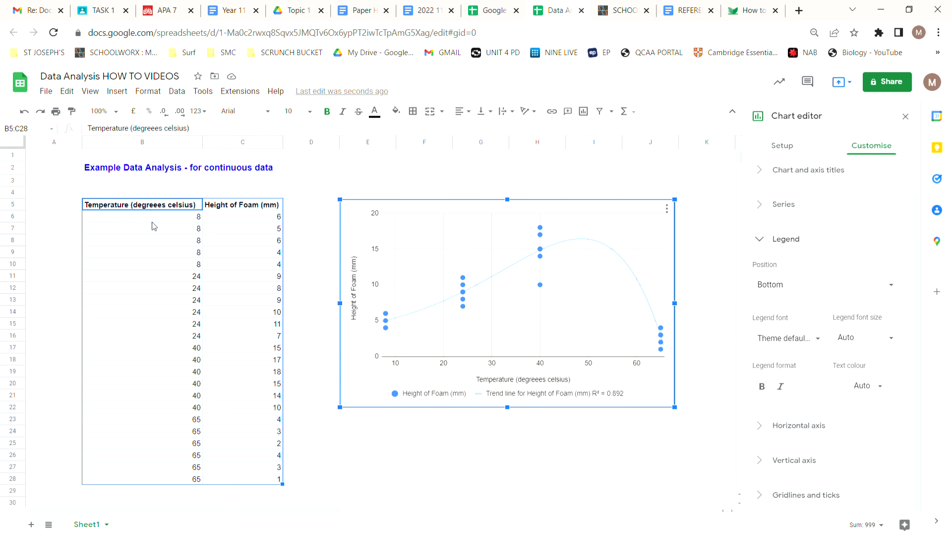
mouse_move(256, 247)
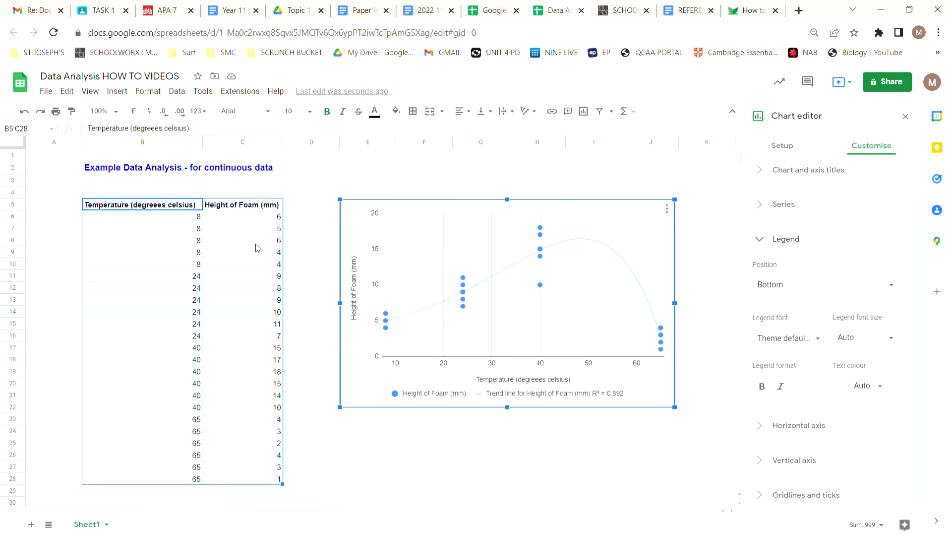
mouse_move(300, 206)
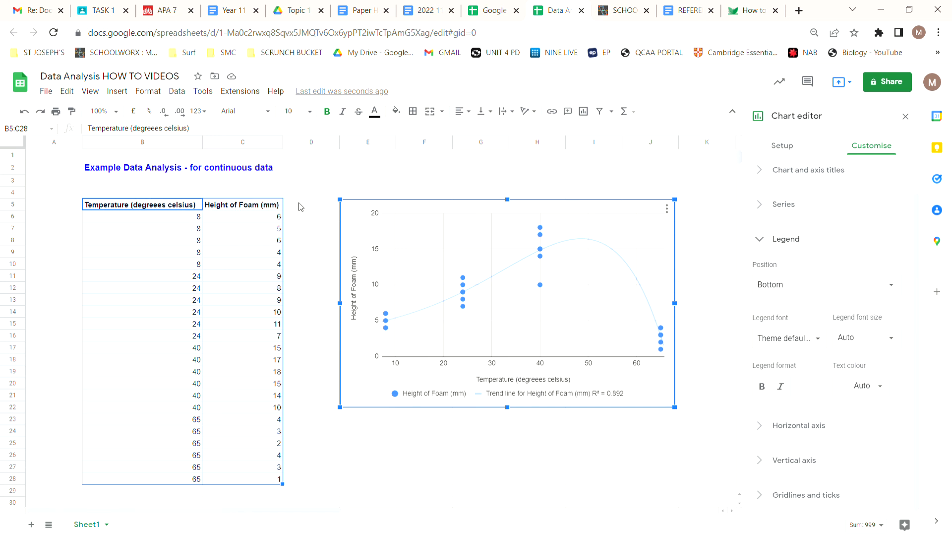
mouse_move(443, 416)
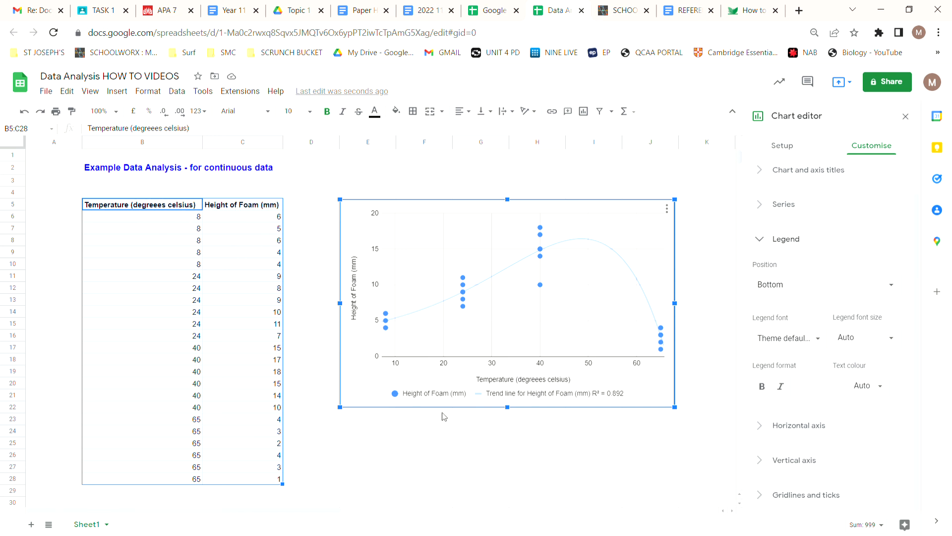
mouse_move(422, 348)
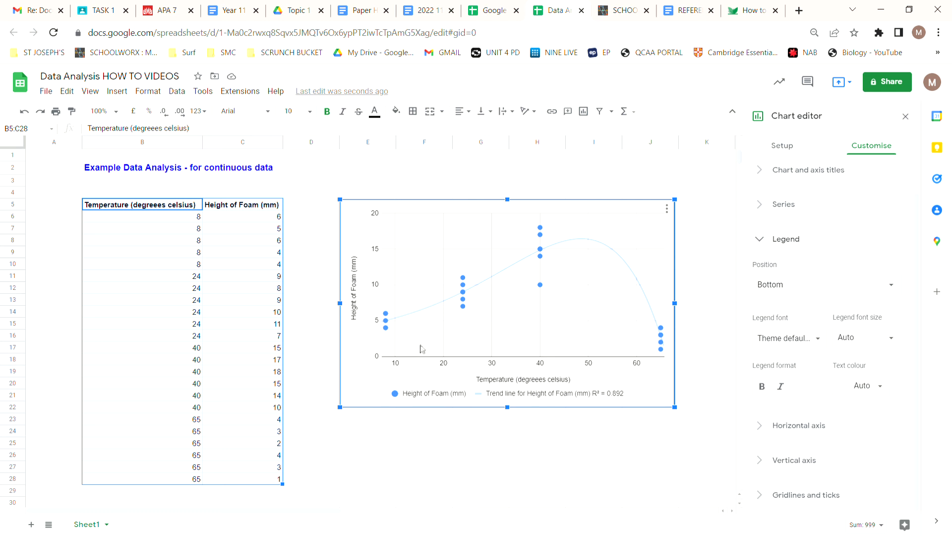